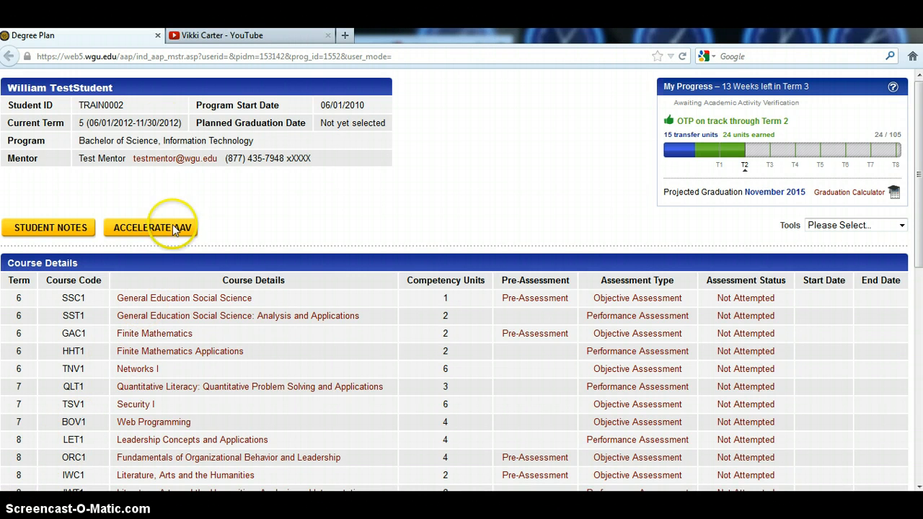
pyautogui.moveTo(75, 88)
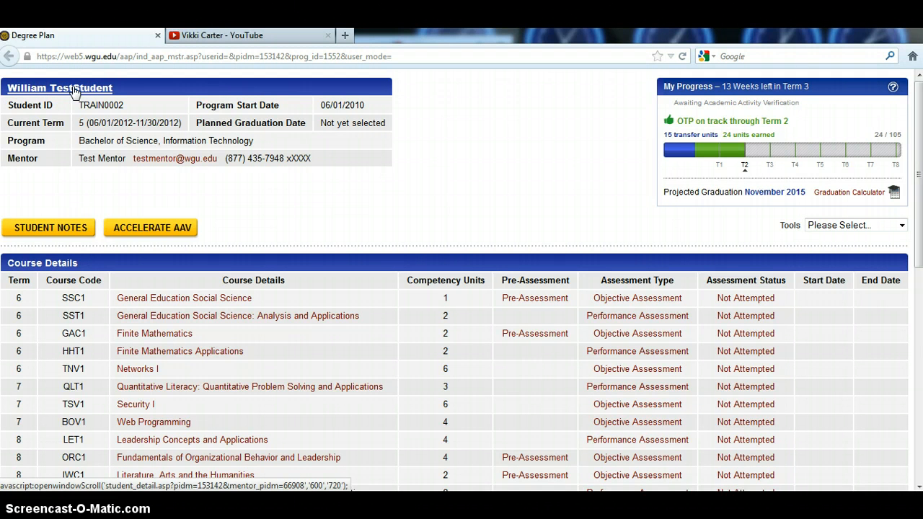
# - Open the test student's Student Detail Page showing phone, email, time zone and address
pyautogui.click(72, 88)
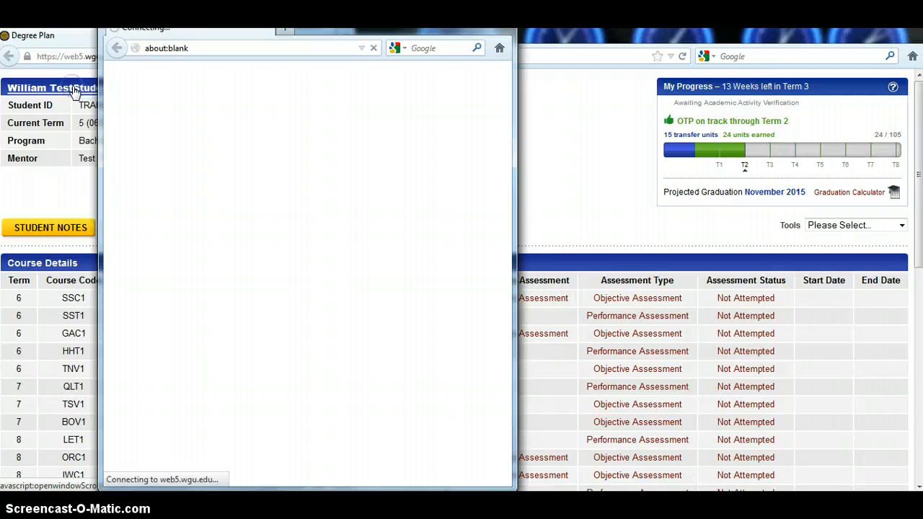
pyautogui.click(51, 88)
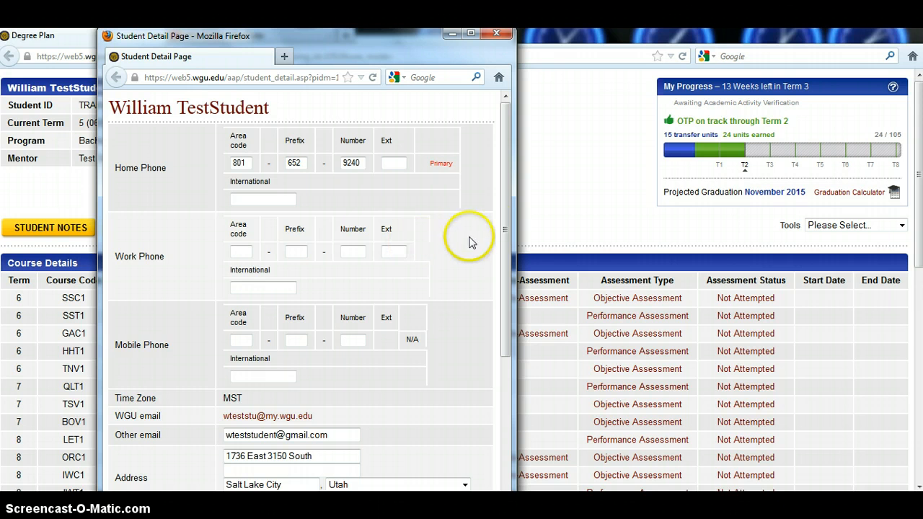
pyautogui.scroll(-3)
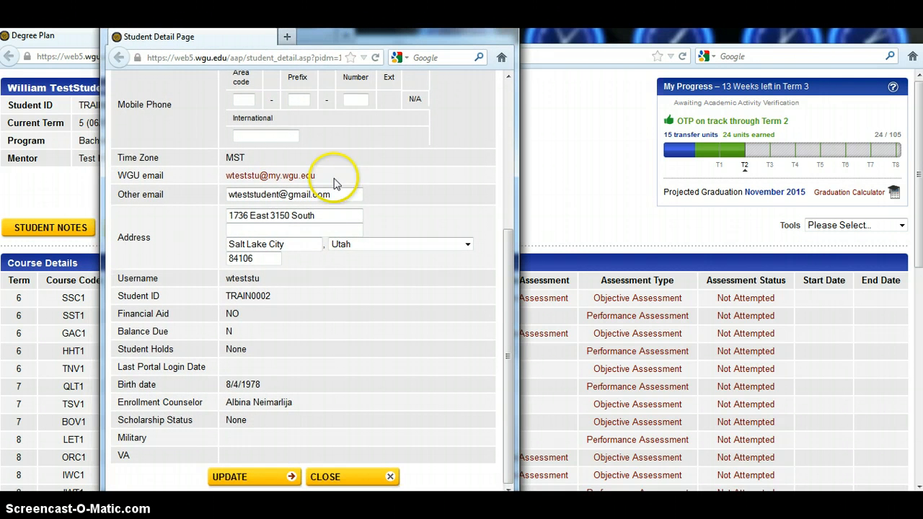
pyautogui.moveTo(294, 476)
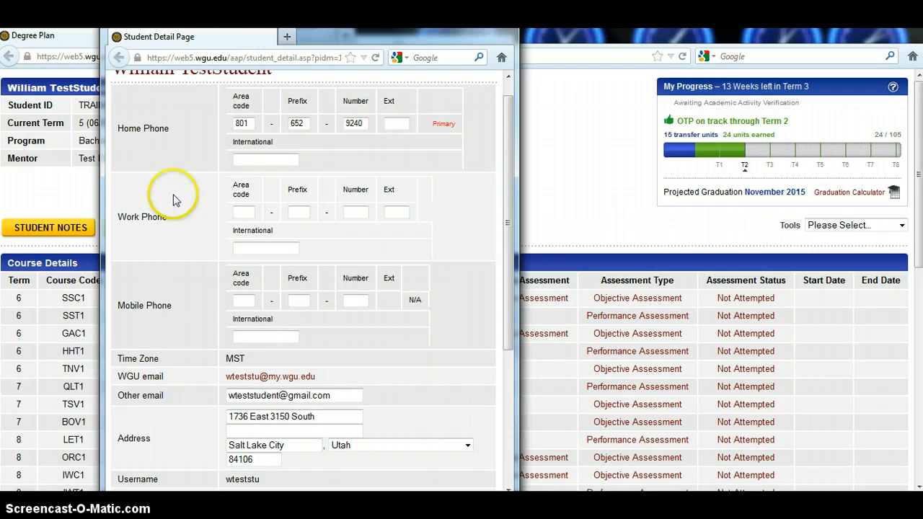
pyautogui.moveTo(433, 265)
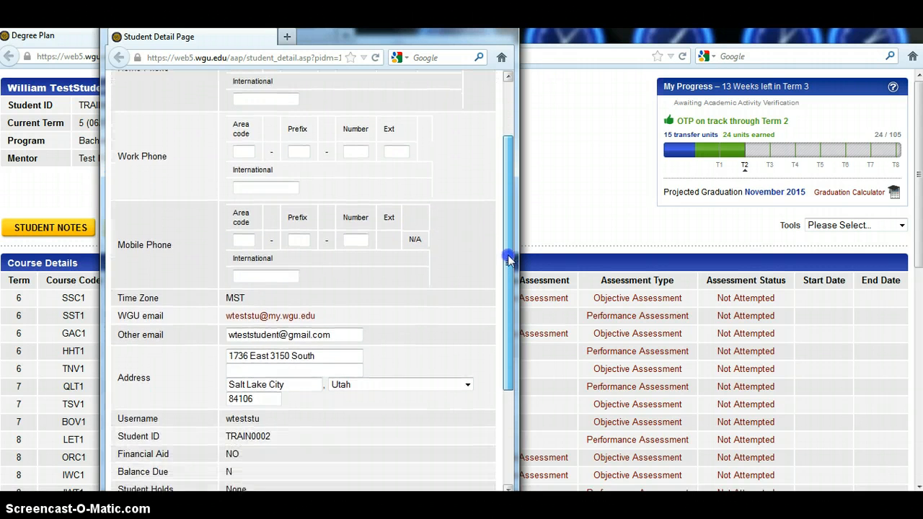
pyautogui.scroll(-3)
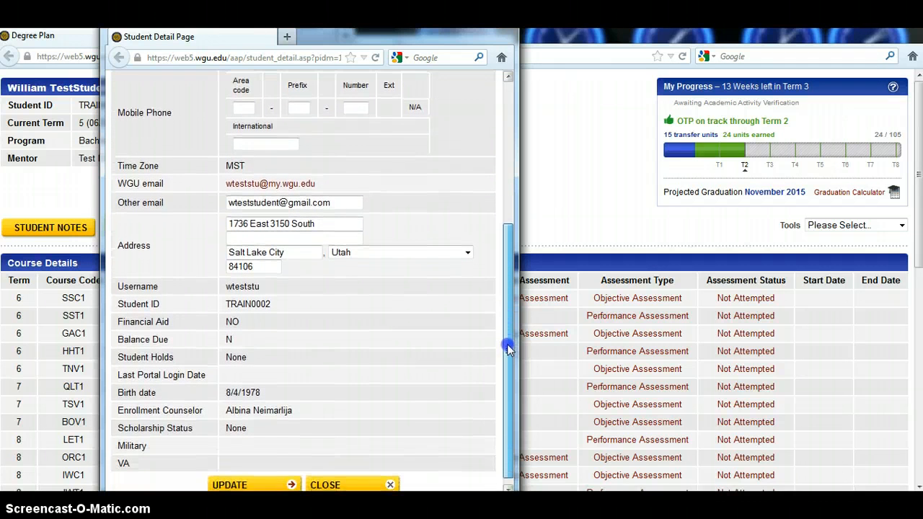
pyautogui.scroll(-3)
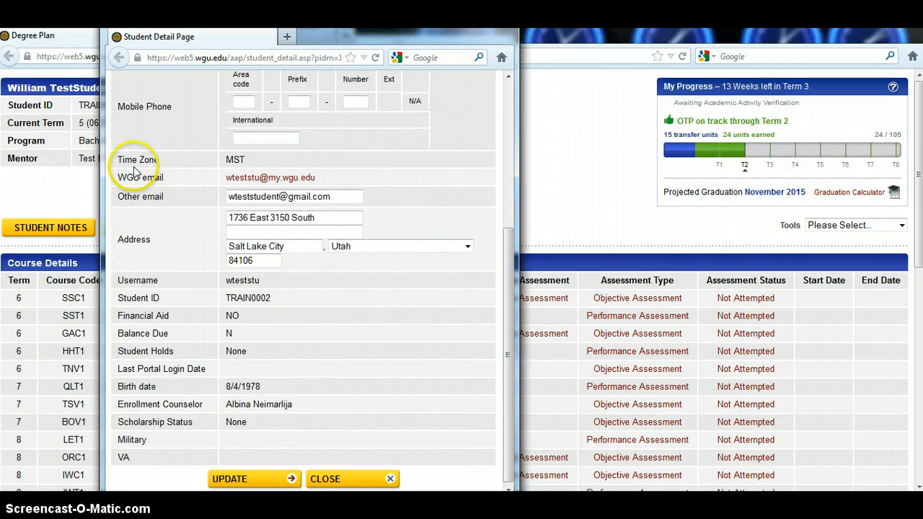
pyautogui.moveTo(156, 185)
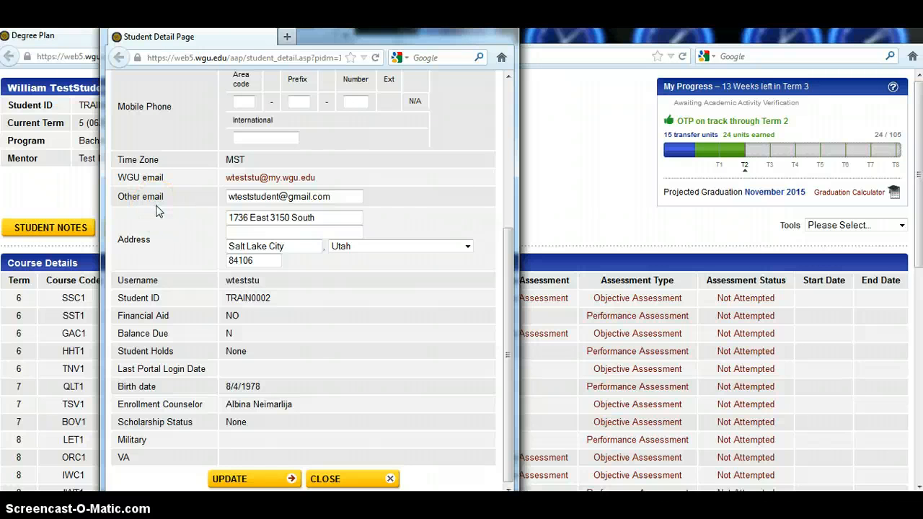
pyautogui.moveTo(225, 196)
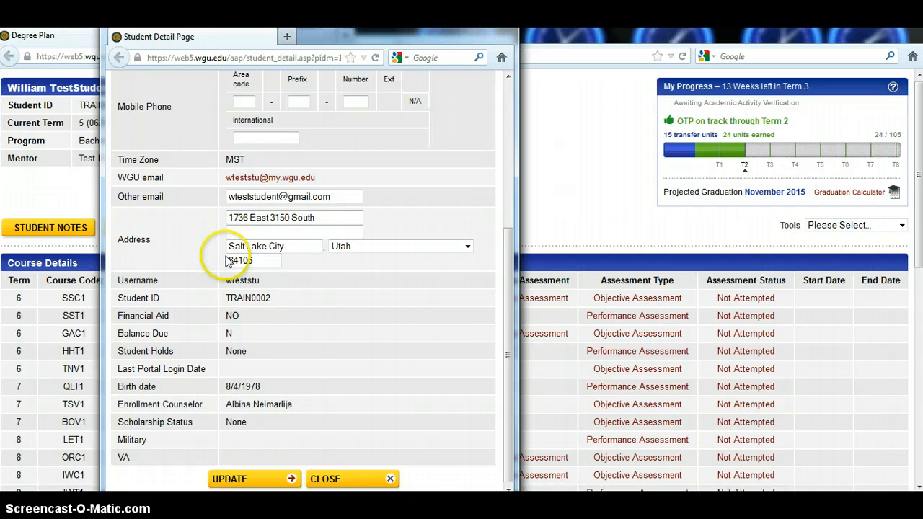
pyautogui.moveTo(231, 309)
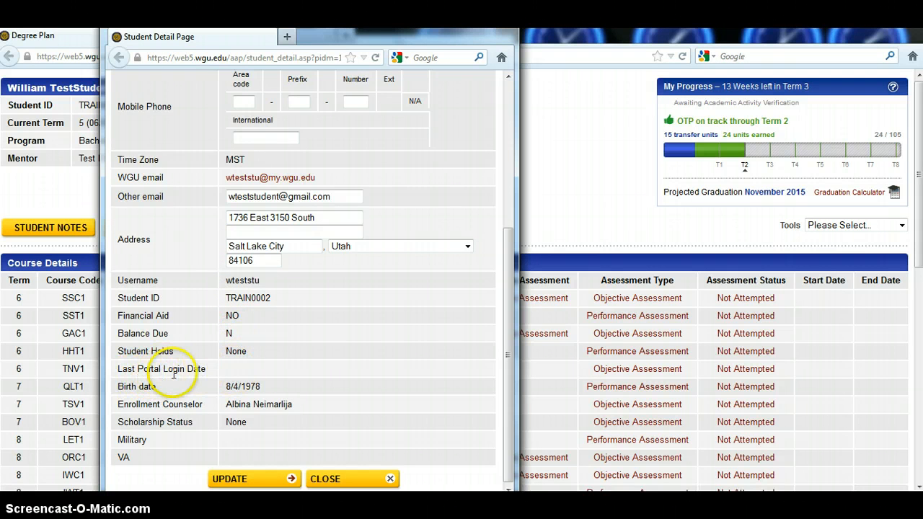
pyautogui.moveTo(219, 375)
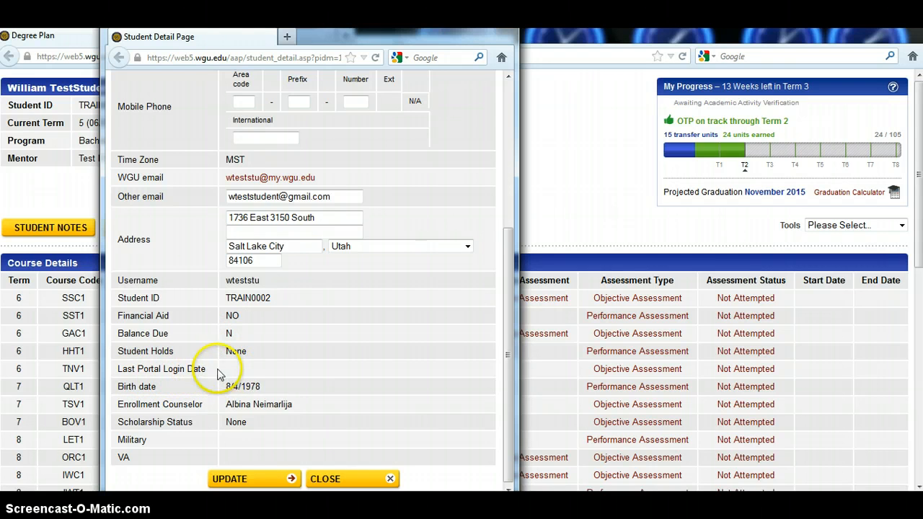
pyautogui.moveTo(259, 371)
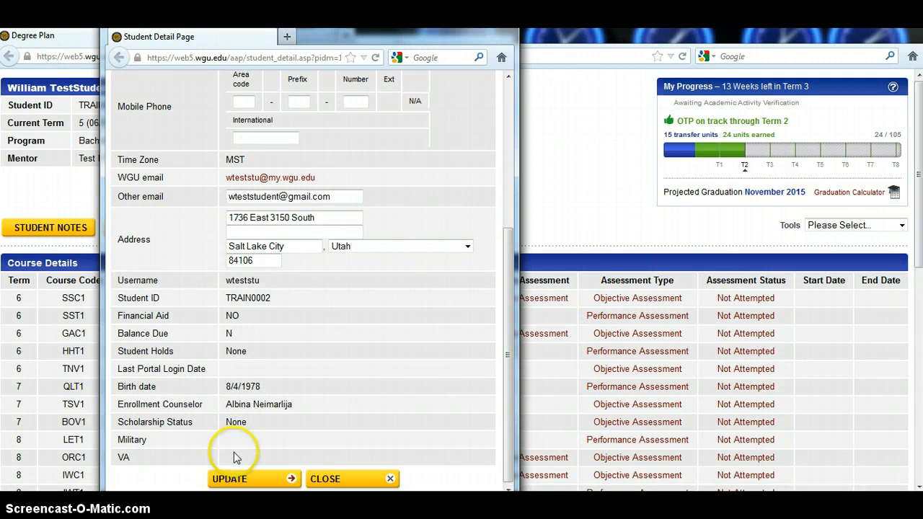
pyautogui.moveTo(242, 443)
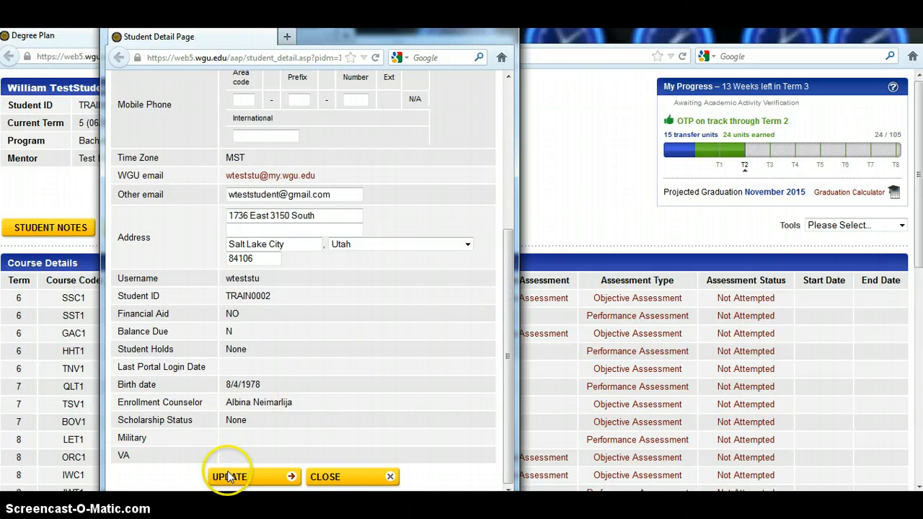
# - Submit the student details with UPDATE, closing the window and returning to the degree plan
pyautogui.click(228, 478)
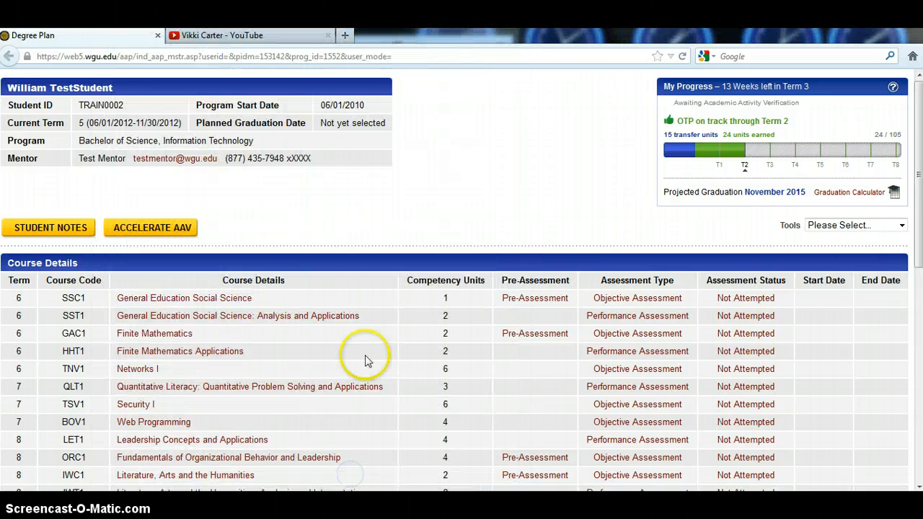
pyautogui.moveTo(49, 109)
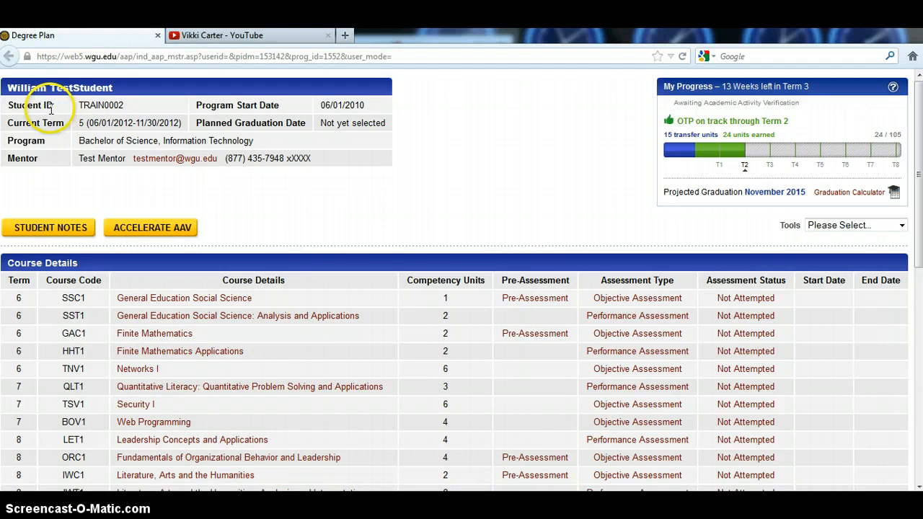
pyautogui.moveTo(61, 118)
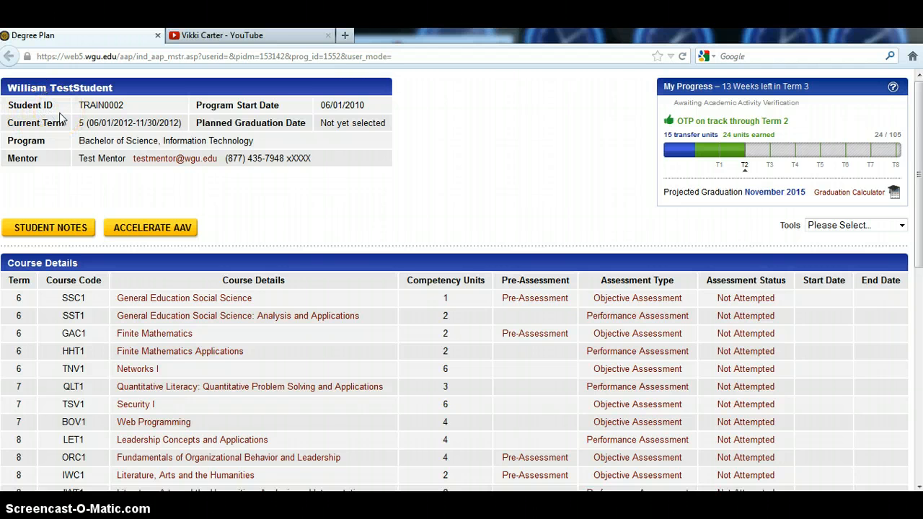
pyautogui.moveTo(99, 112)
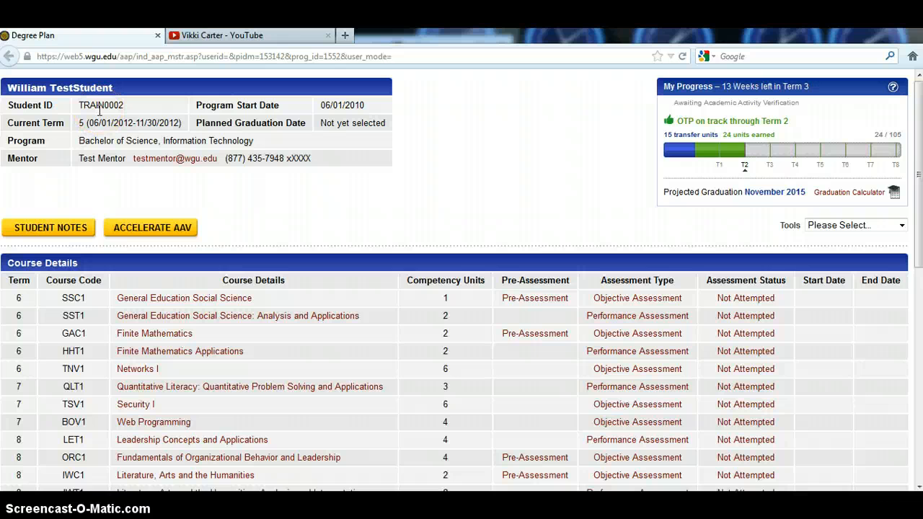
pyautogui.moveTo(102, 104)
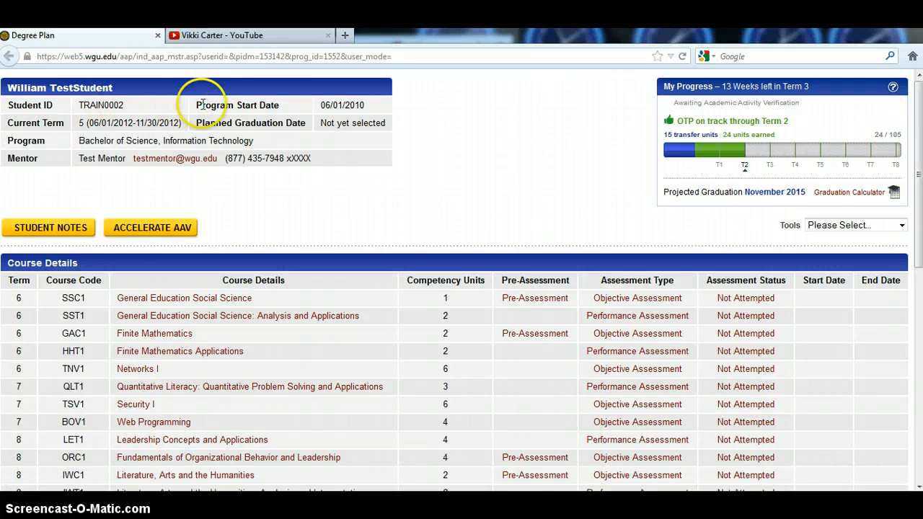
pyautogui.moveTo(300, 110)
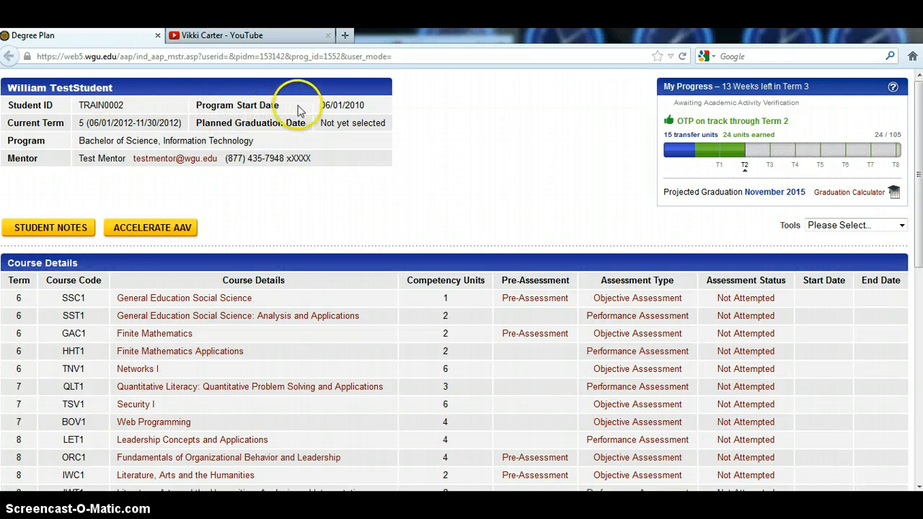
pyautogui.moveTo(351, 112)
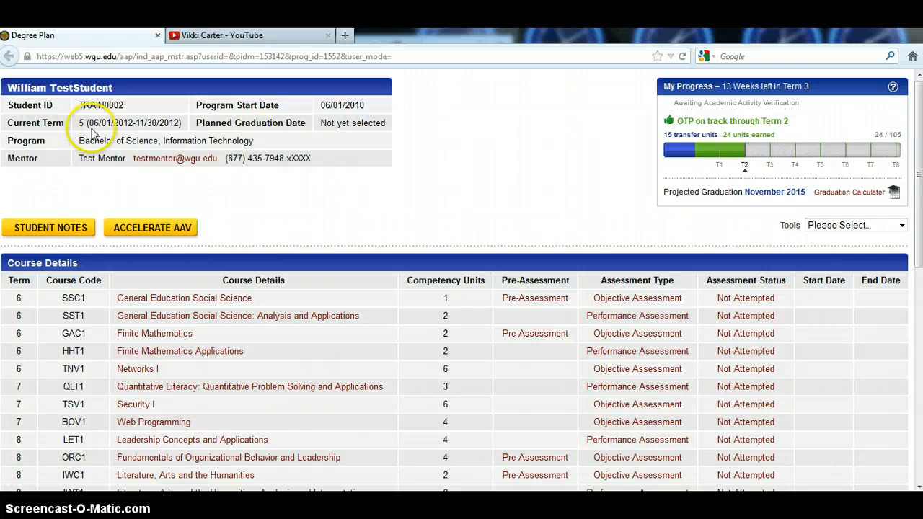
pyautogui.moveTo(104, 137)
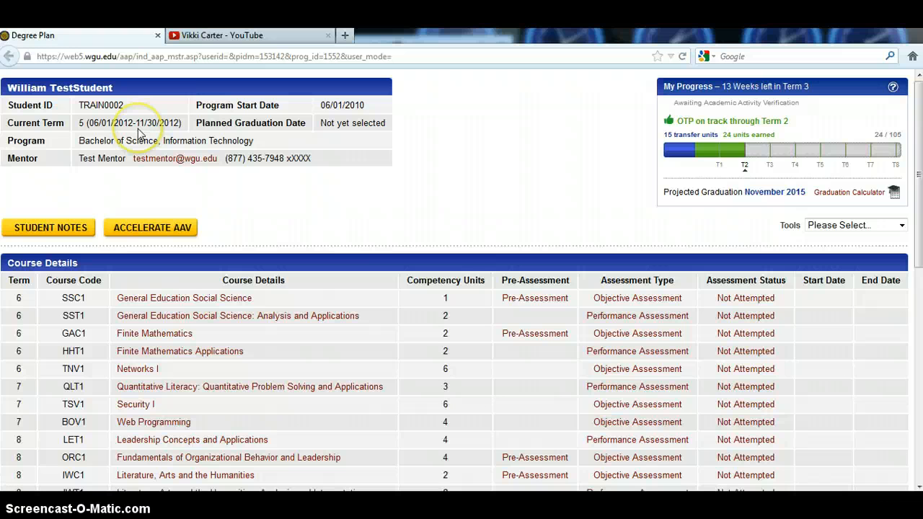
pyautogui.moveTo(138, 133)
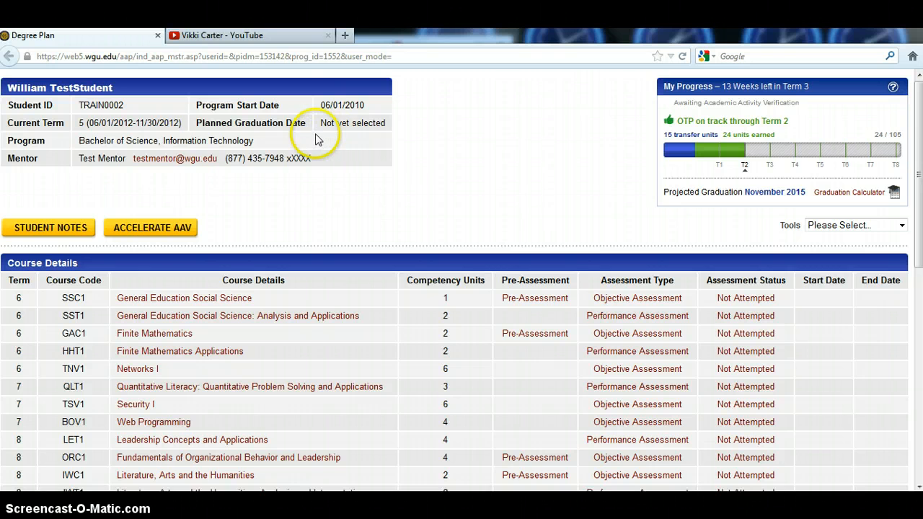
pyautogui.moveTo(317, 137)
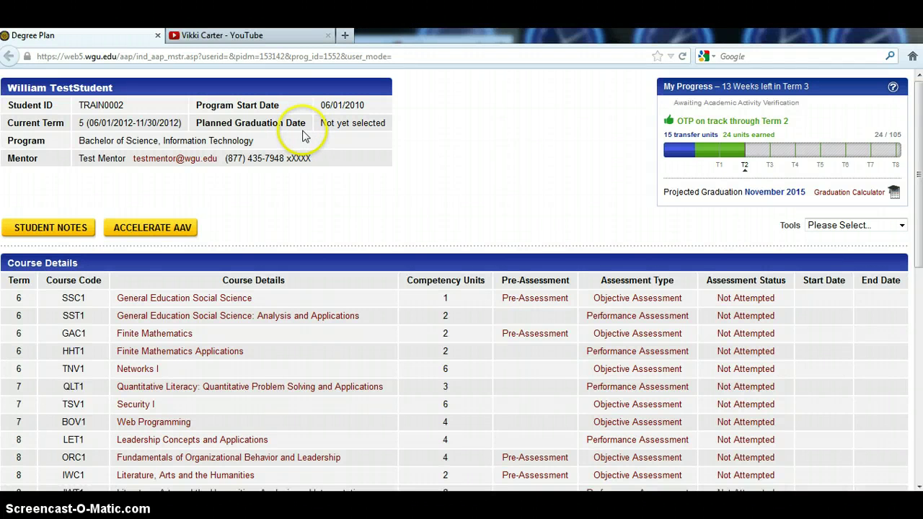
pyautogui.moveTo(42, 152)
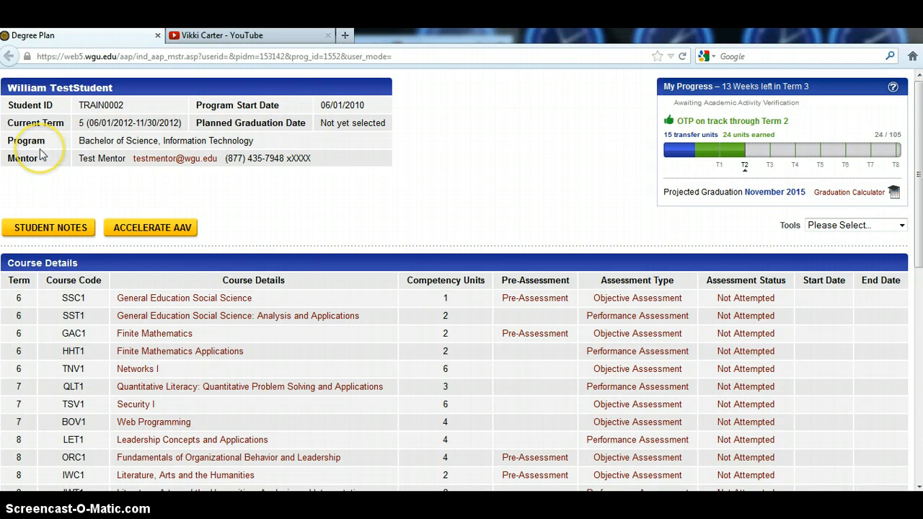
pyautogui.moveTo(161, 151)
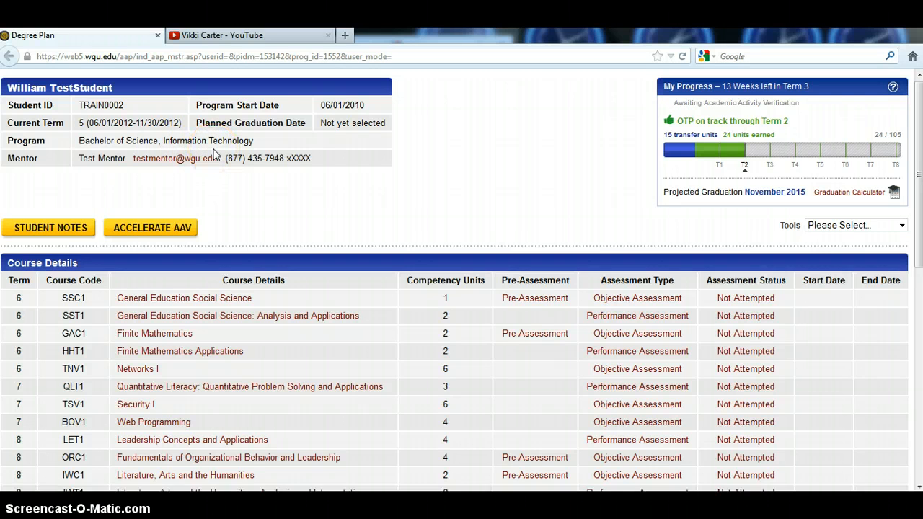
pyautogui.moveTo(81, 158)
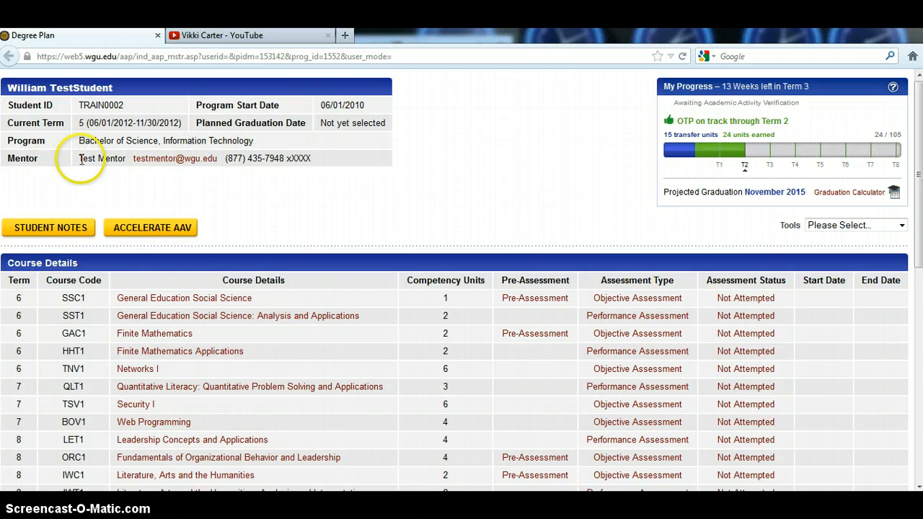
pyautogui.moveTo(150, 164)
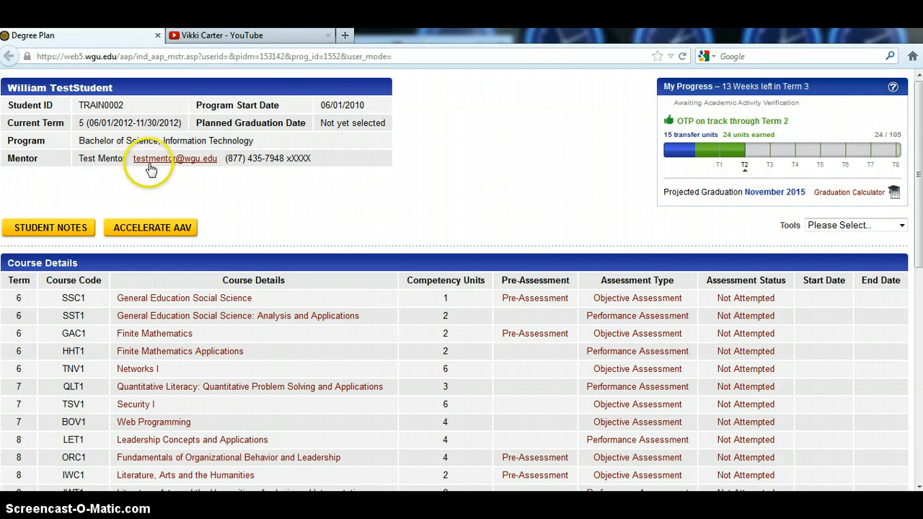
pyautogui.moveTo(294, 172)
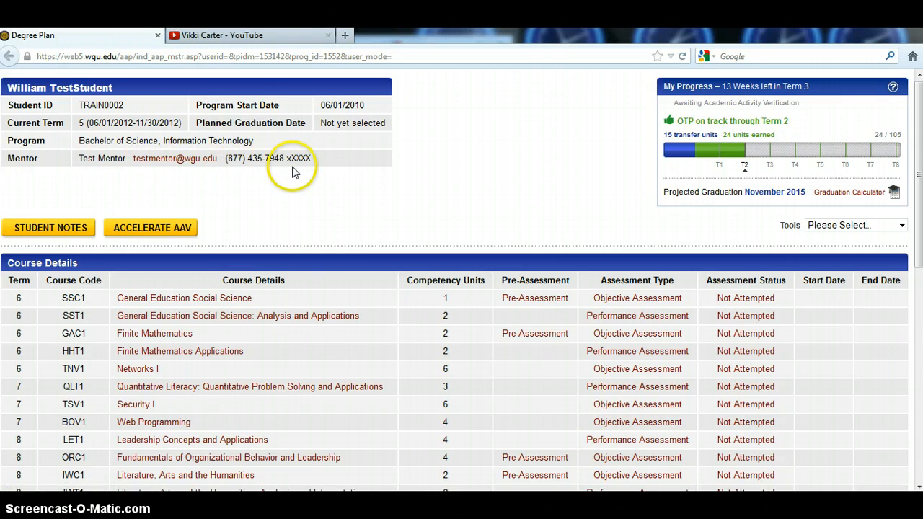
pyautogui.moveTo(302, 171)
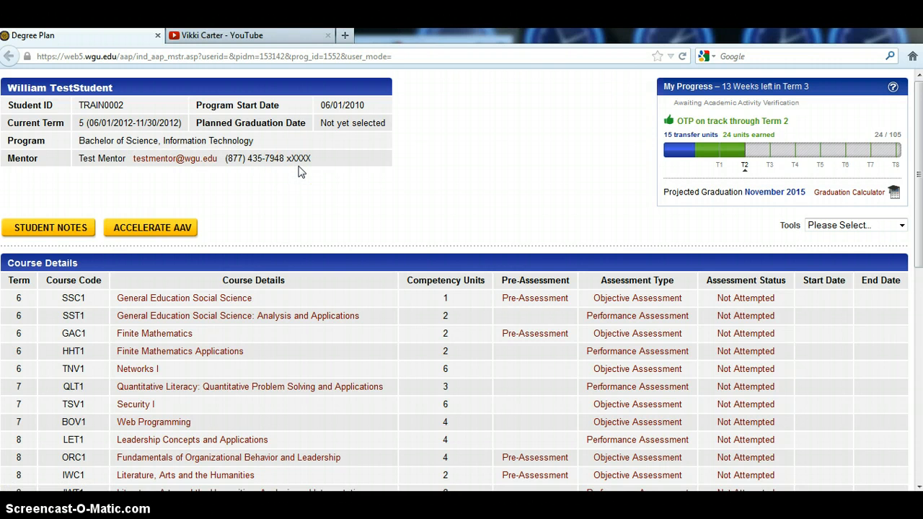
pyautogui.moveTo(164, 195)
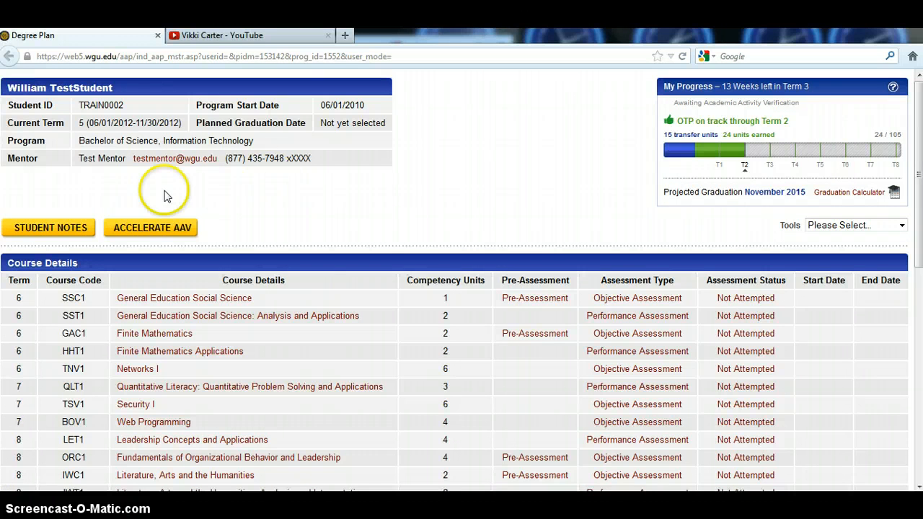
pyautogui.moveTo(130, 234)
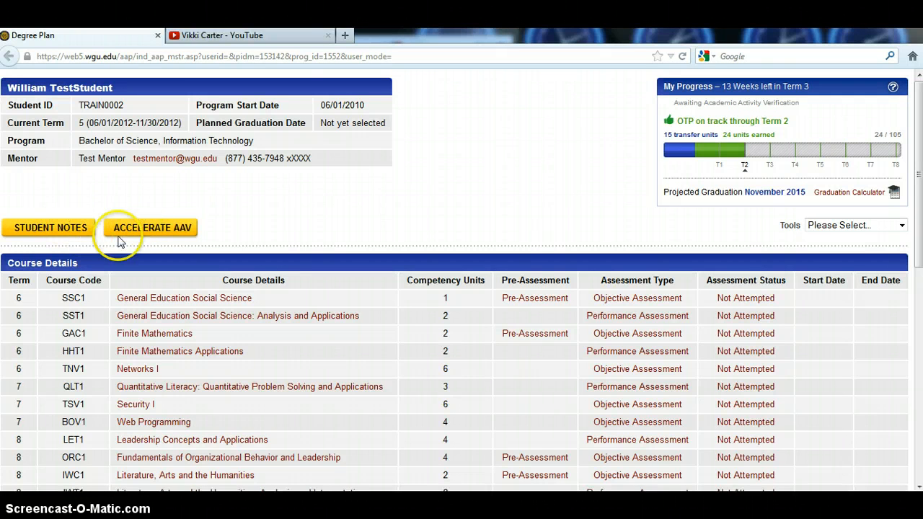
pyautogui.moveTo(401, 194)
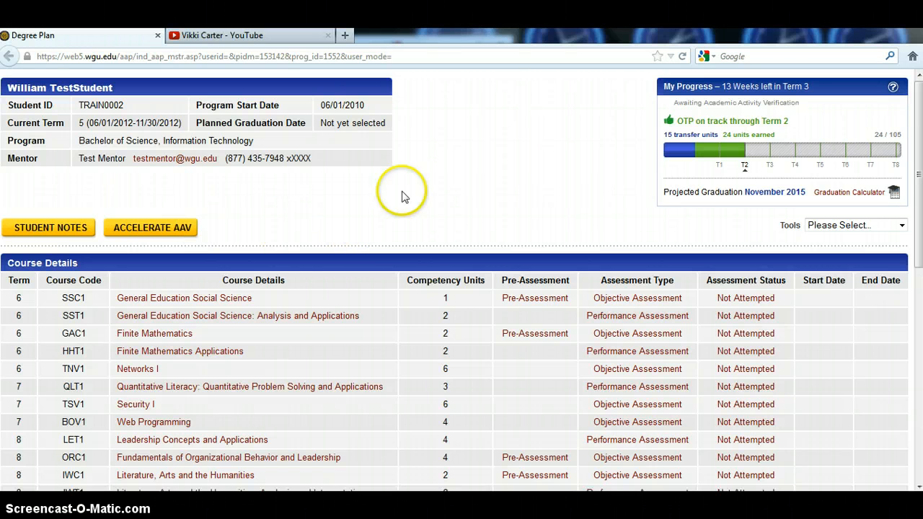
pyautogui.moveTo(687, 87)
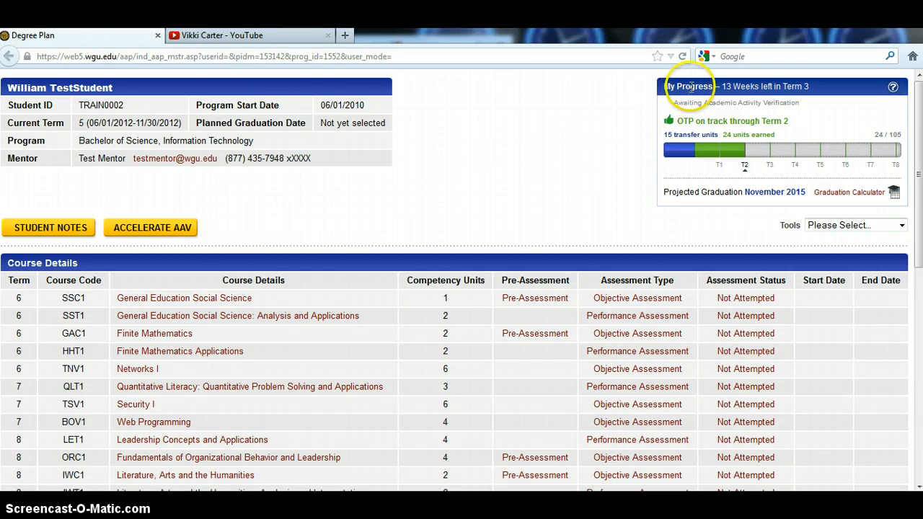
pyautogui.moveTo(656, 101)
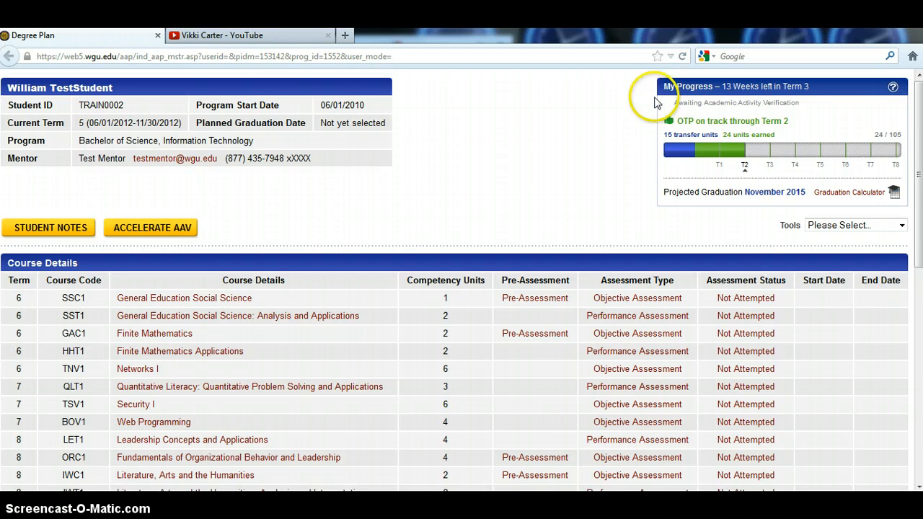
pyautogui.moveTo(857, 90)
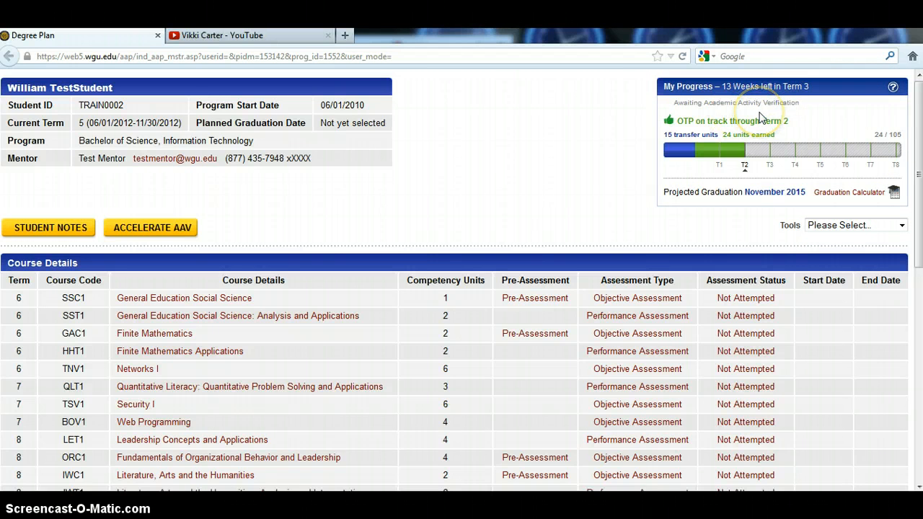
pyautogui.moveTo(737, 101)
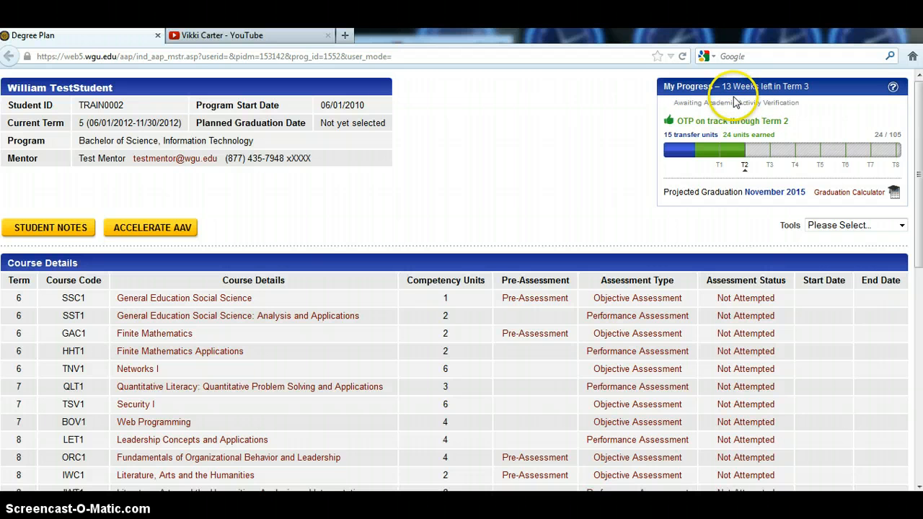
pyautogui.moveTo(678, 157)
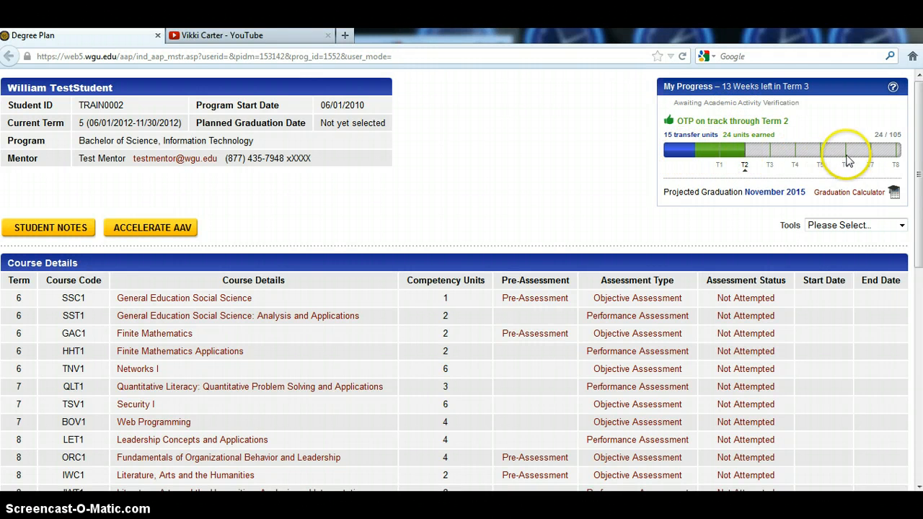
pyautogui.moveTo(719, 173)
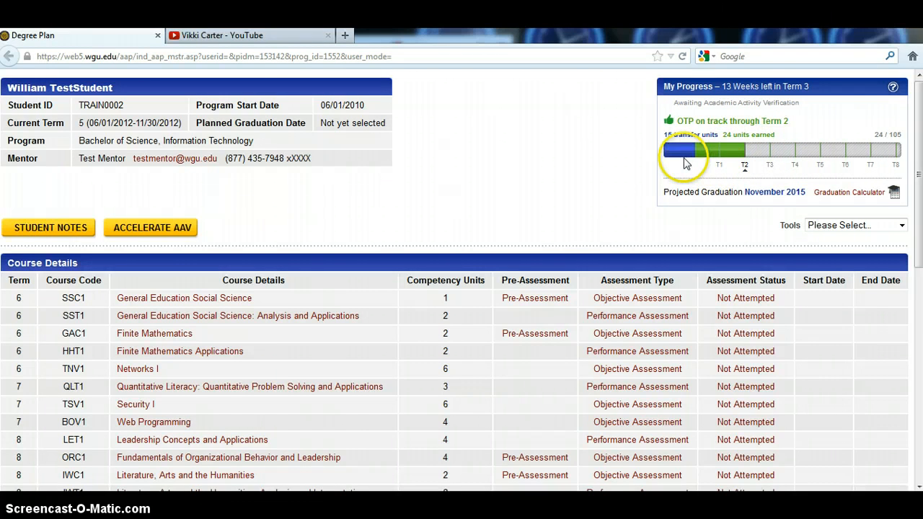
pyautogui.moveTo(684, 151)
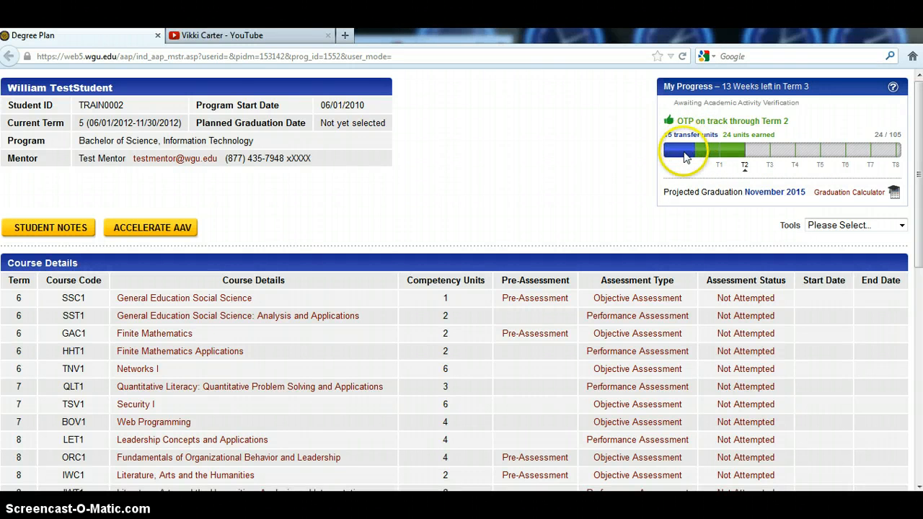
pyautogui.moveTo(687, 153)
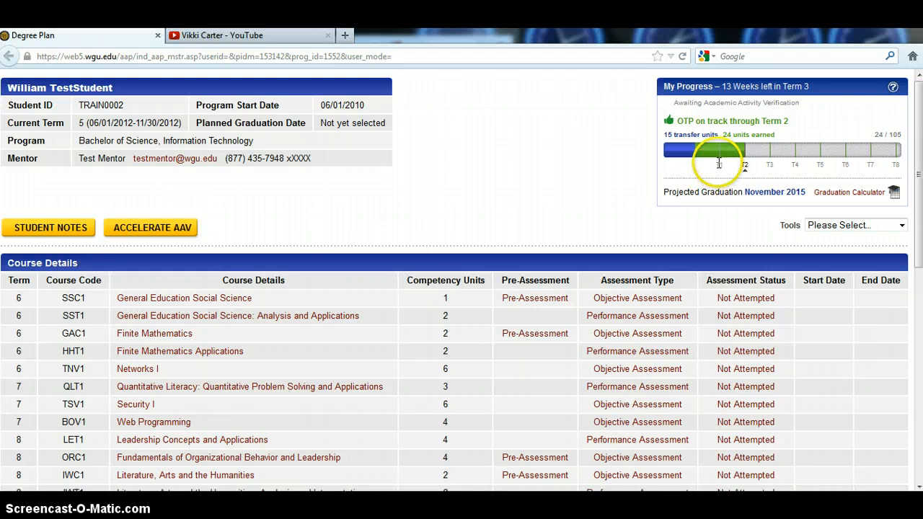
pyautogui.moveTo(739, 156)
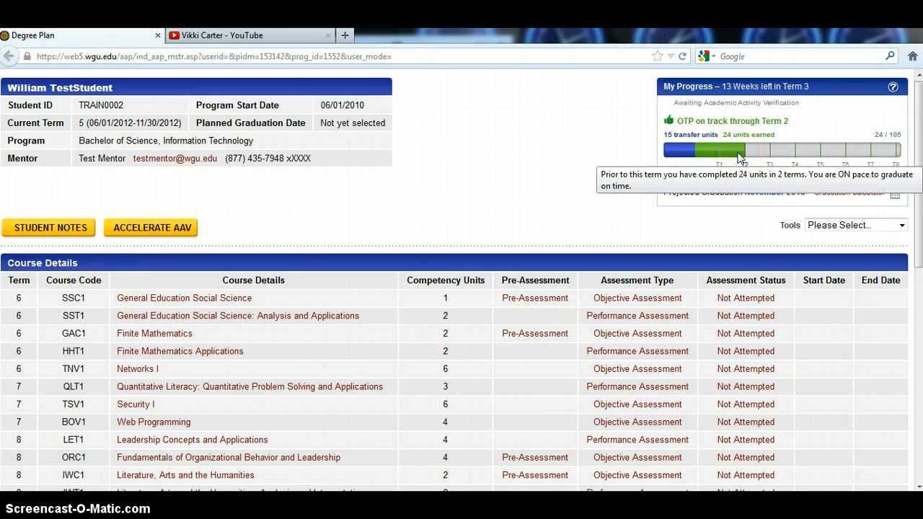
pyautogui.moveTo(814, 162)
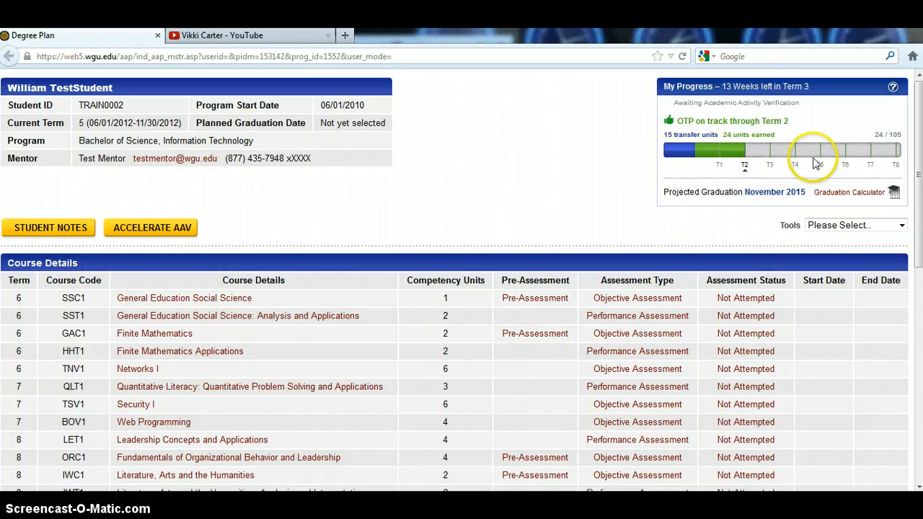
pyautogui.moveTo(782, 156)
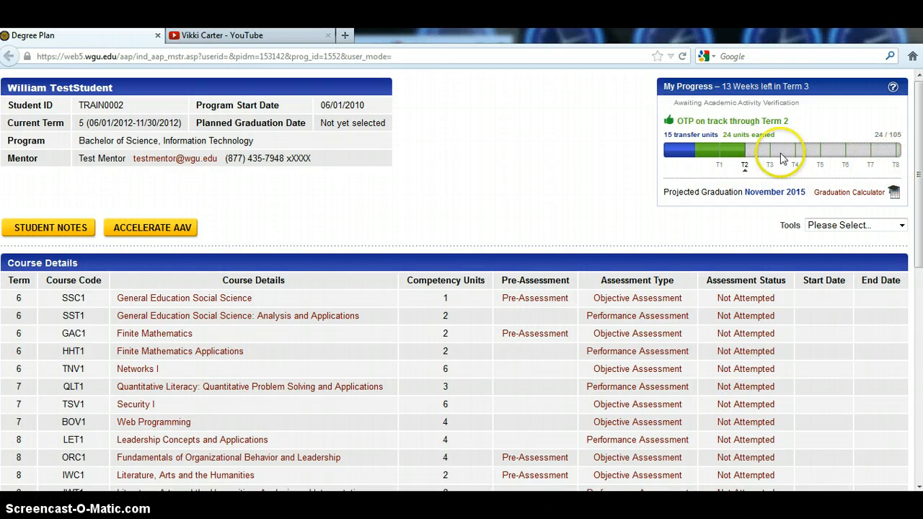
pyautogui.moveTo(710, 152)
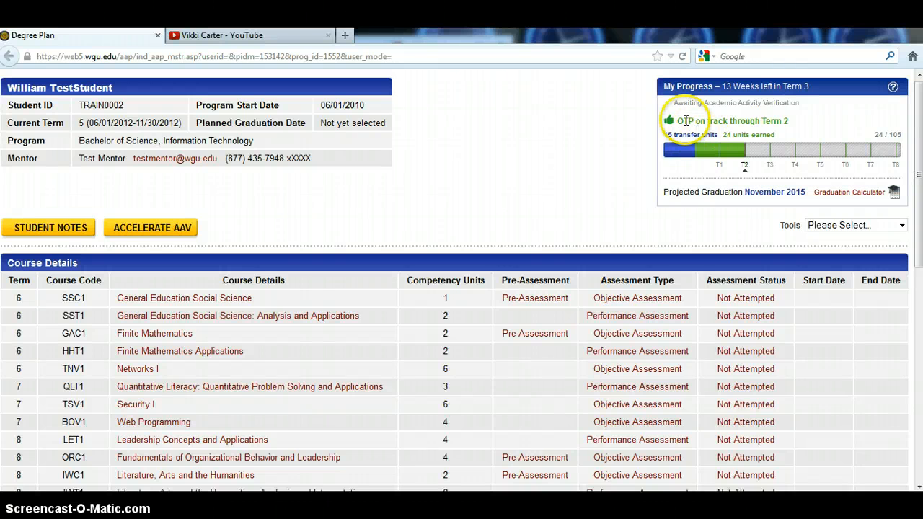
pyautogui.moveTo(680, 136)
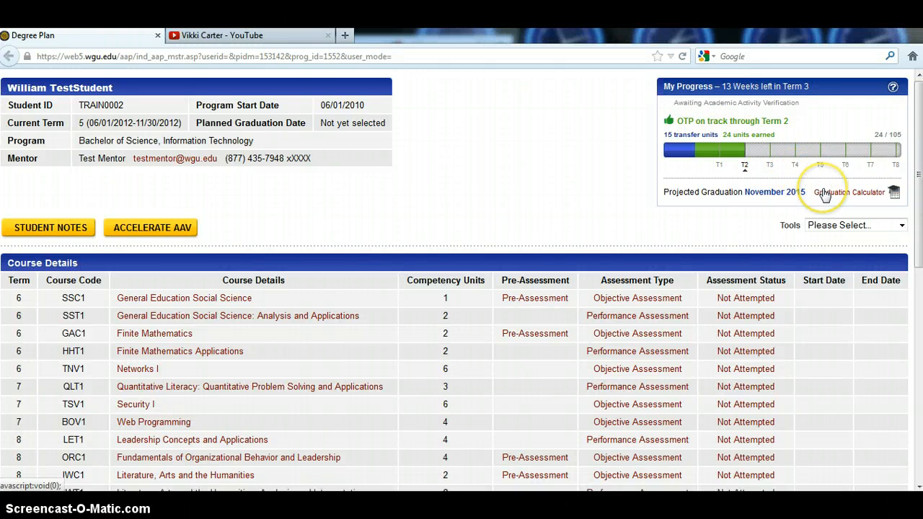
# - Raise the Graduation Calculator to 18 units per term, projecting August 2014 graduation with savings, then close it
pyautogui.click(857, 193)
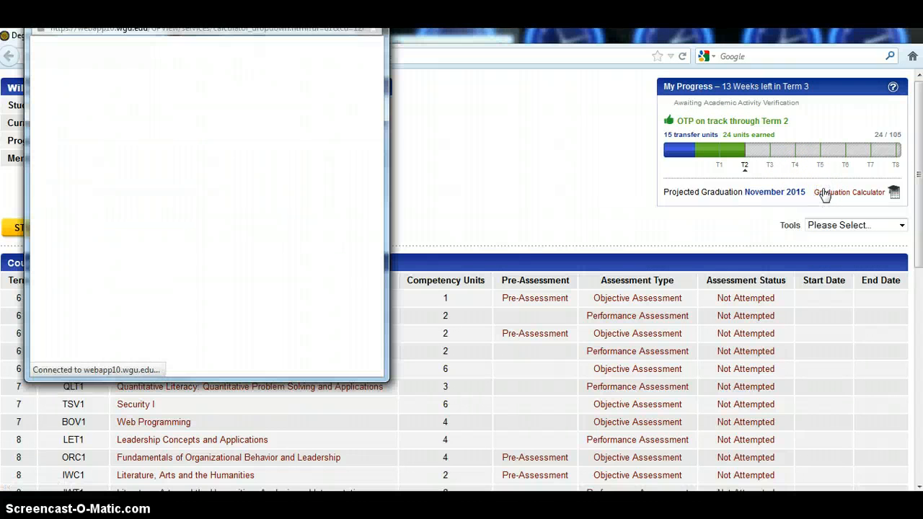
pyautogui.click(851, 193)
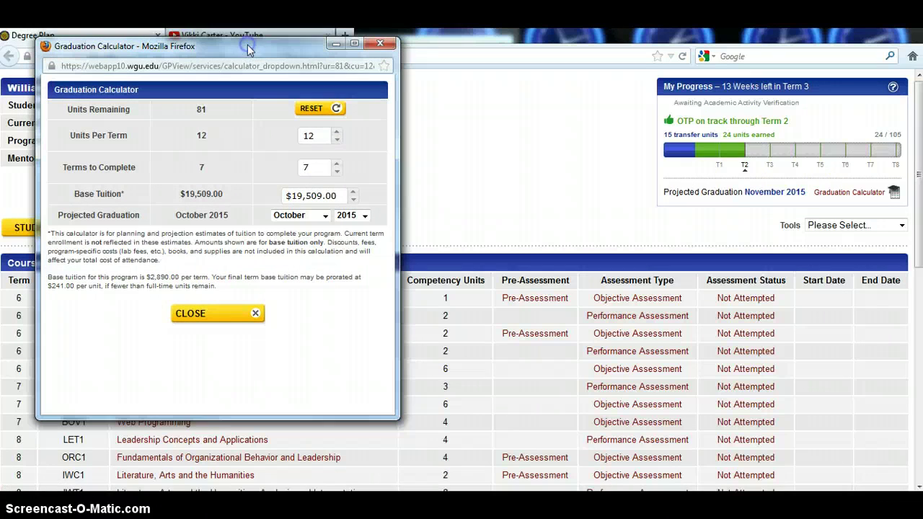
pyautogui.moveTo(369, 171)
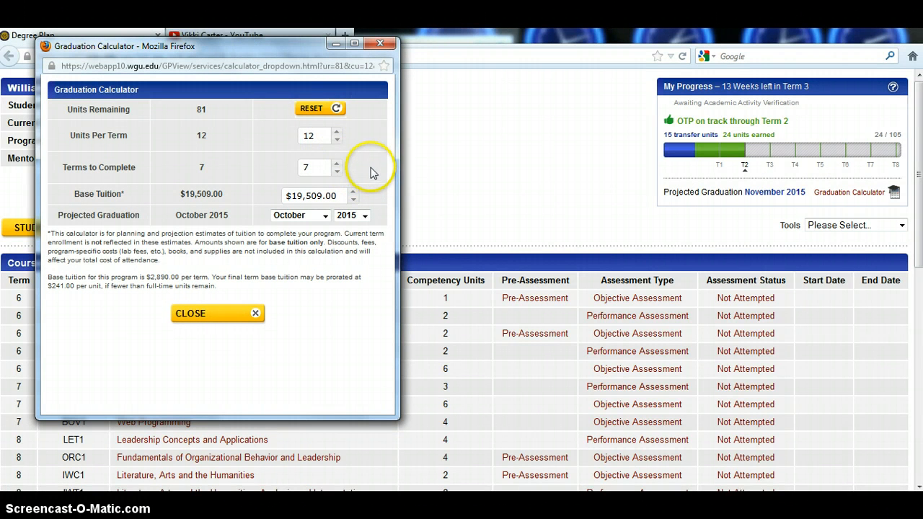
pyautogui.moveTo(360, 156)
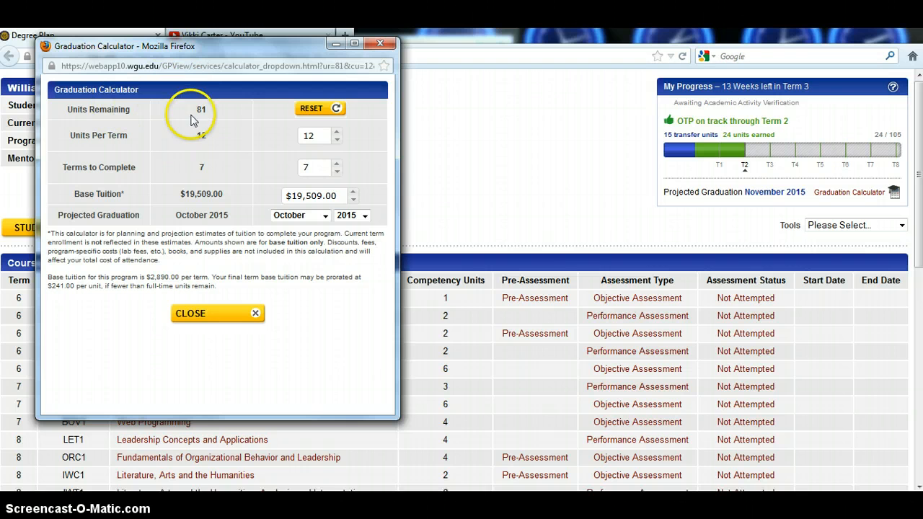
pyautogui.moveTo(277, 147)
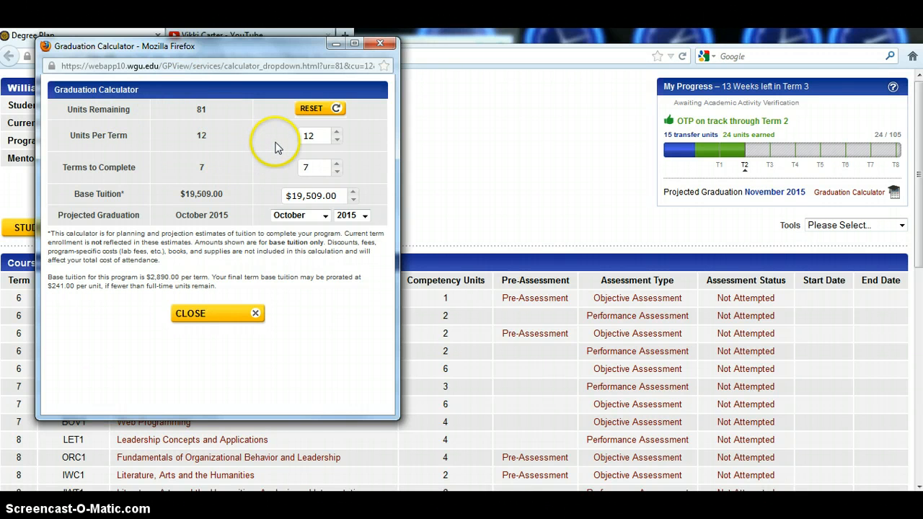
pyautogui.moveTo(210, 148)
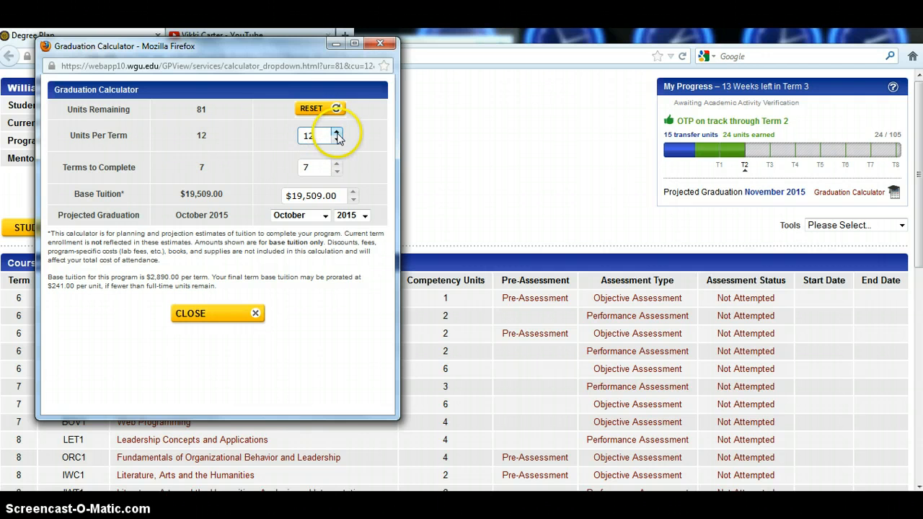
pyautogui.click(335, 133)
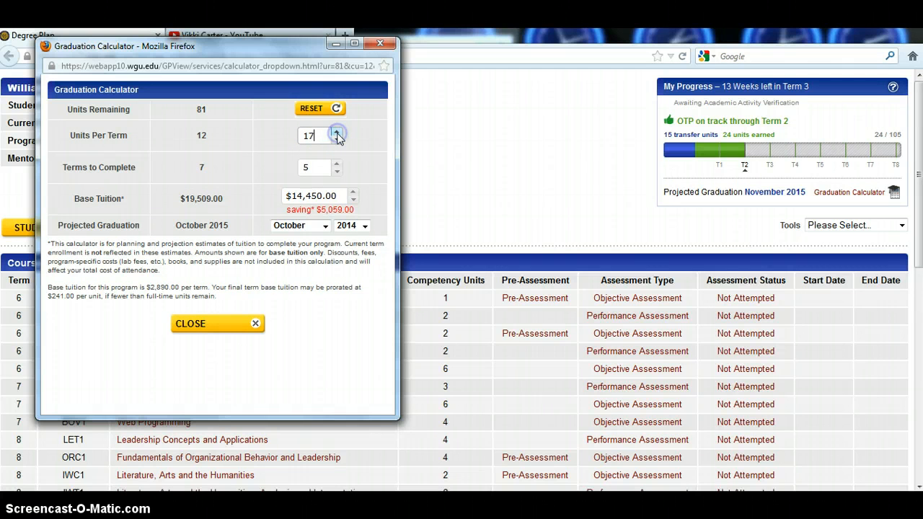
pyautogui.click(338, 130)
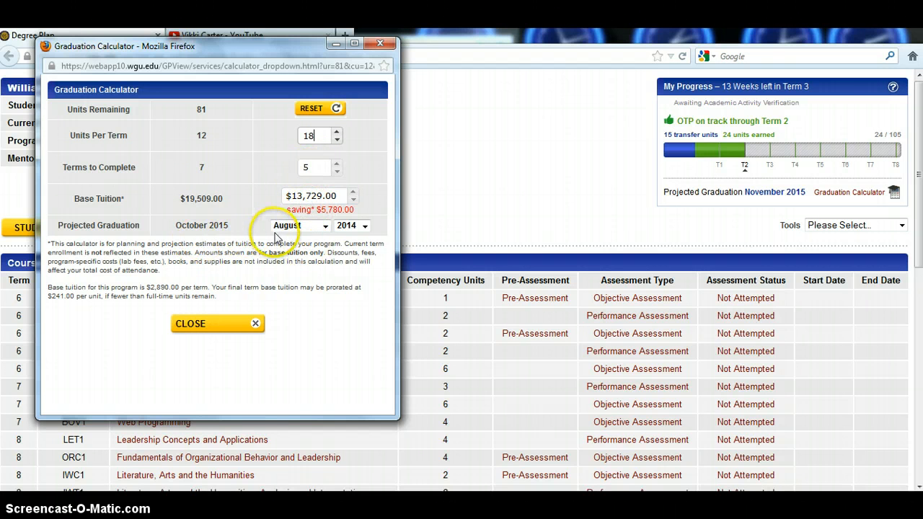
pyautogui.moveTo(307, 266)
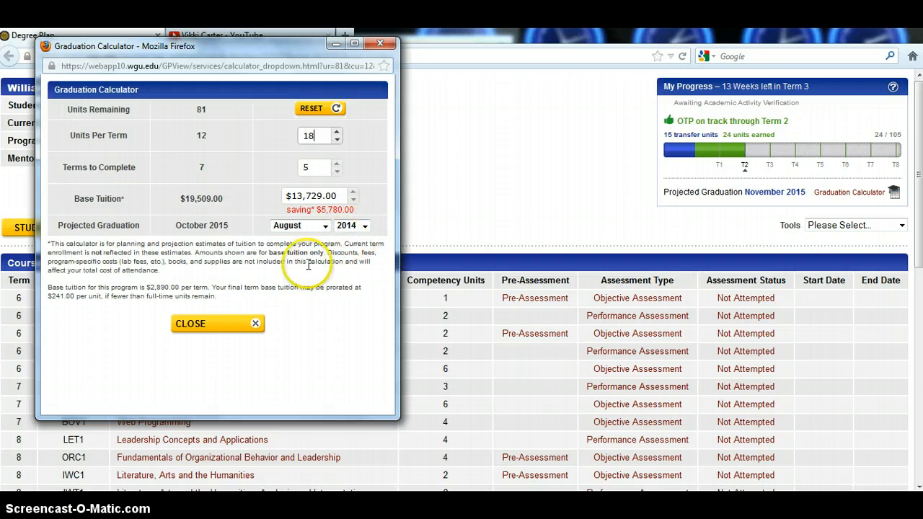
pyautogui.moveTo(340, 280)
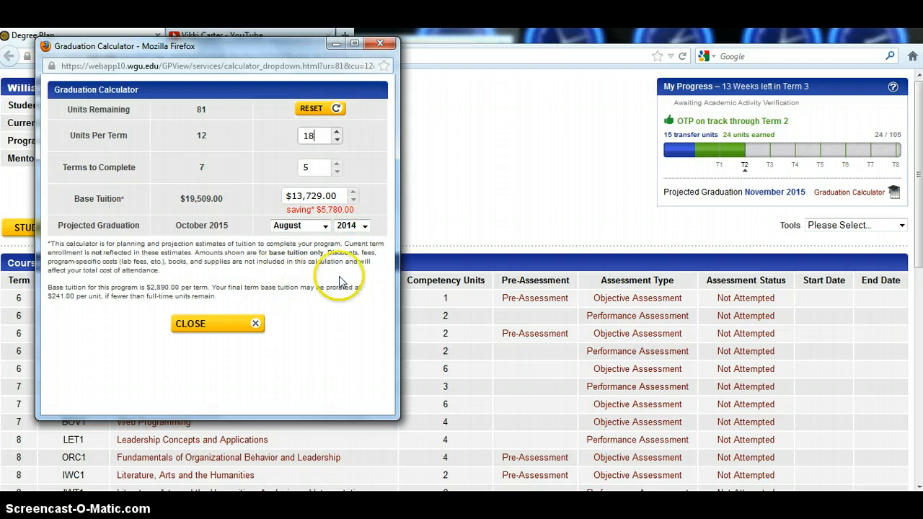
pyautogui.moveTo(369, 281)
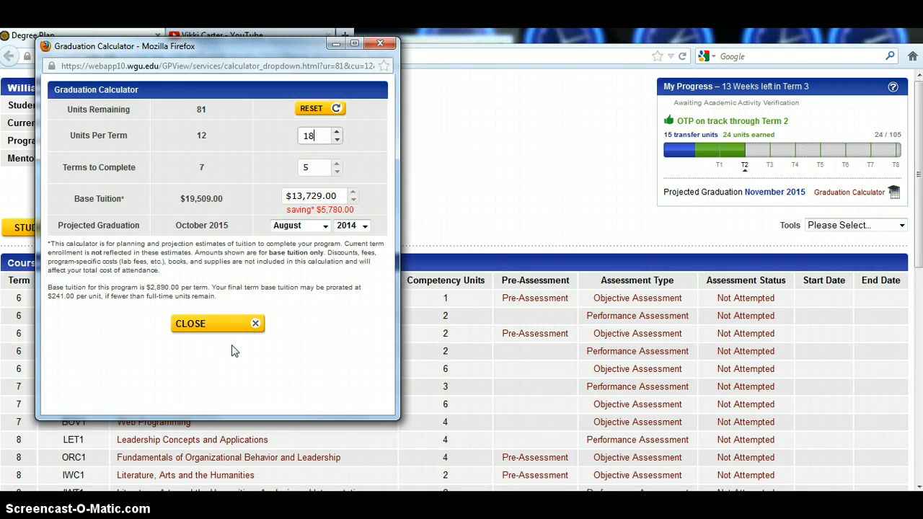
pyautogui.click(210, 323)
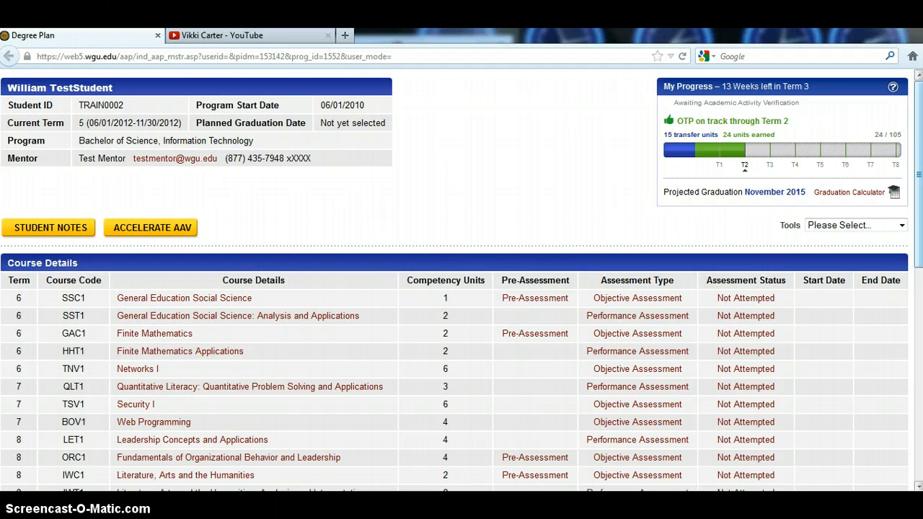
# - Scroll down to the Course Details table showing courses through term 11
pyautogui.scroll(-3)
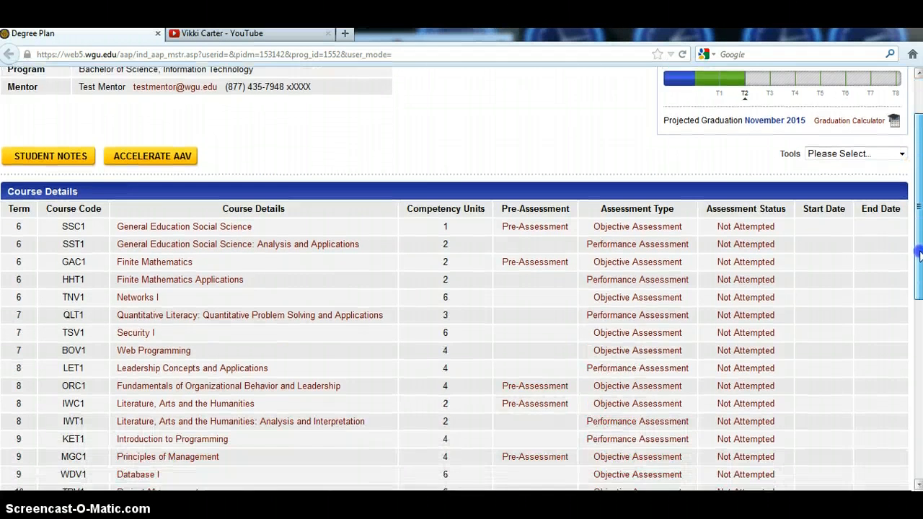
pyautogui.scroll(-3)
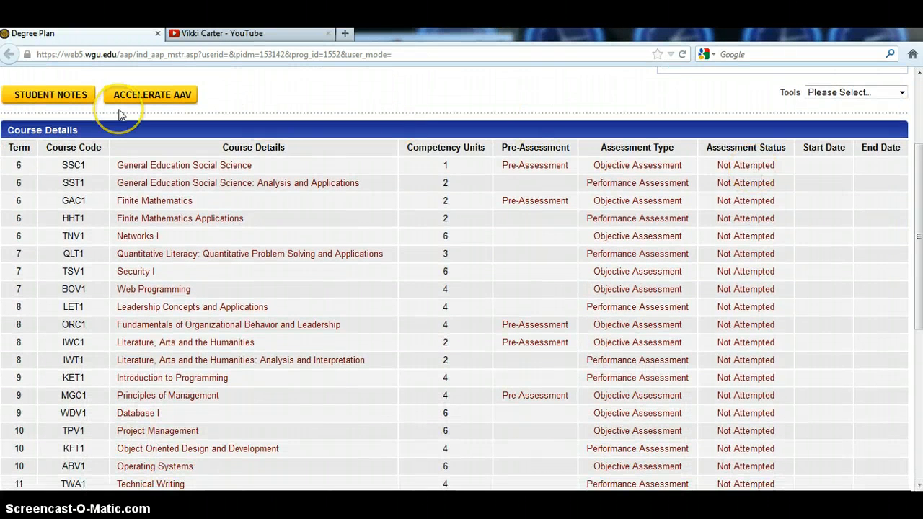
pyautogui.moveTo(381, 202)
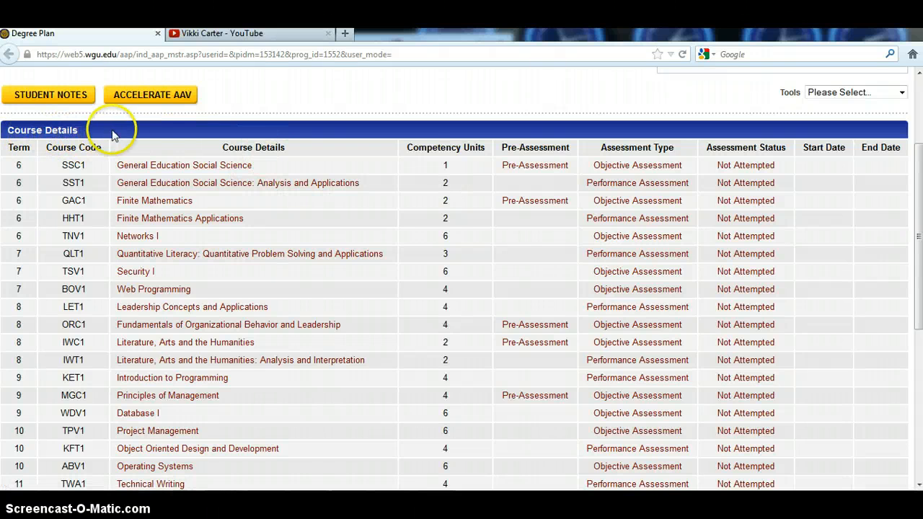
pyautogui.moveTo(36, 147)
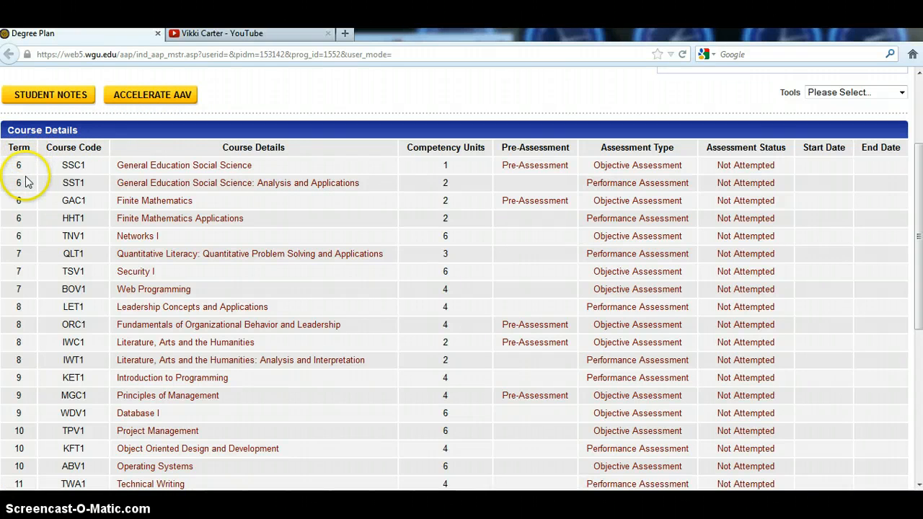
pyautogui.moveTo(37, 186)
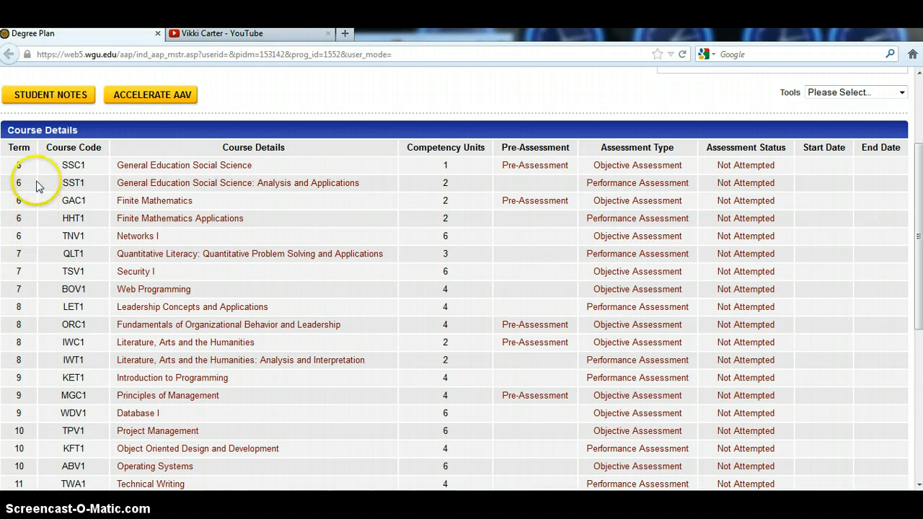
pyautogui.moveTo(35, 176)
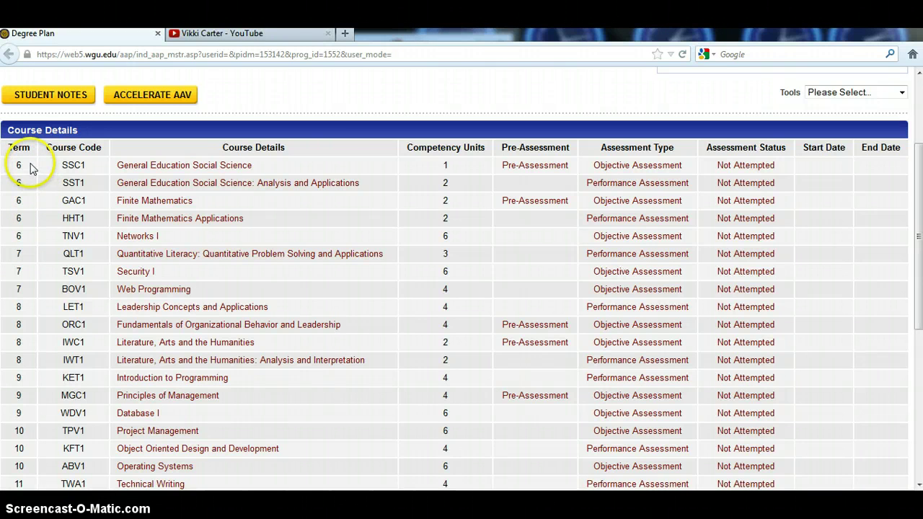
pyautogui.moveTo(69, 153)
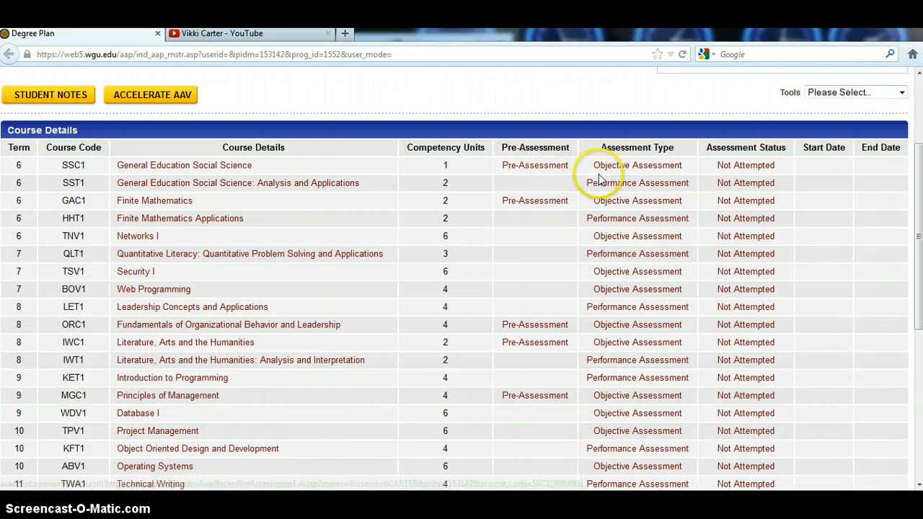
pyautogui.moveTo(614, 173)
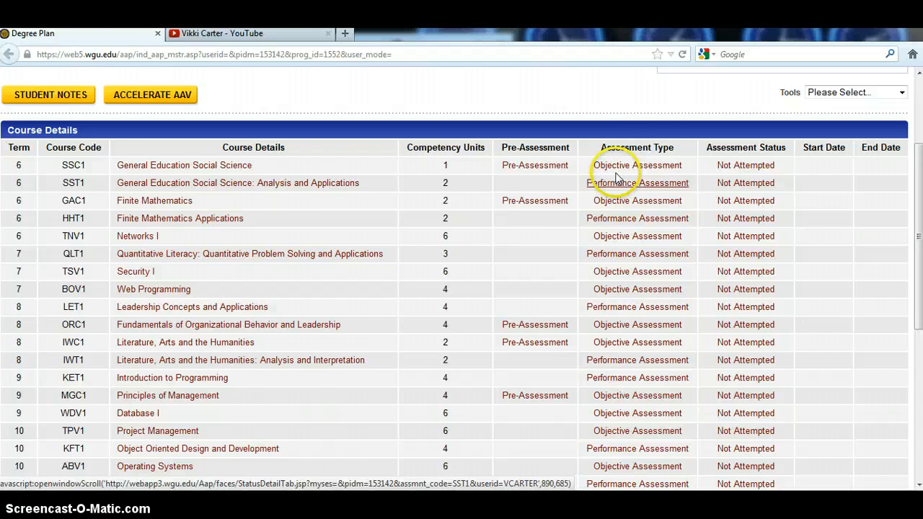
pyautogui.moveTo(620, 189)
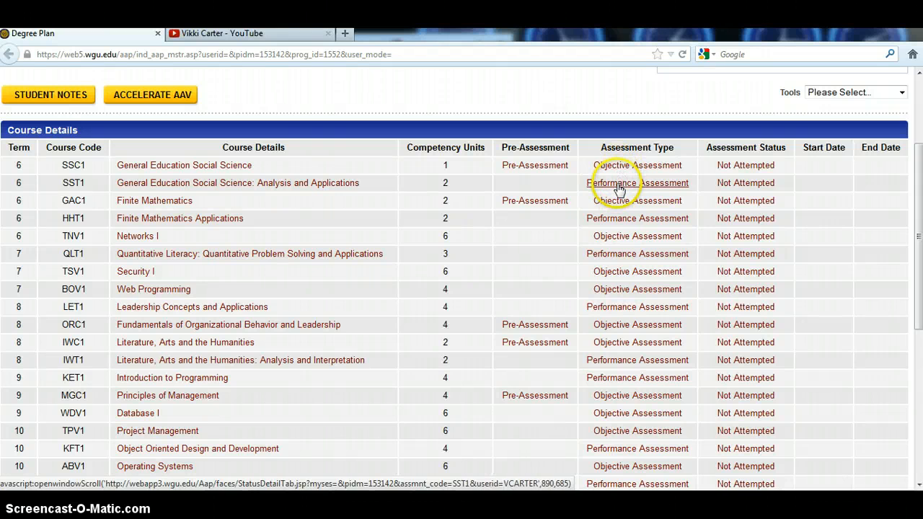
pyautogui.moveTo(624, 186)
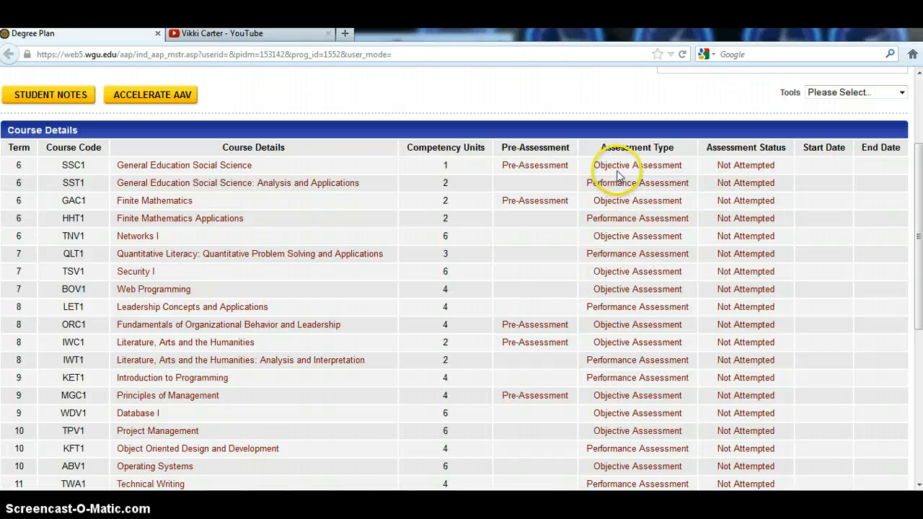
pyautogui.moveTo(637, 182)
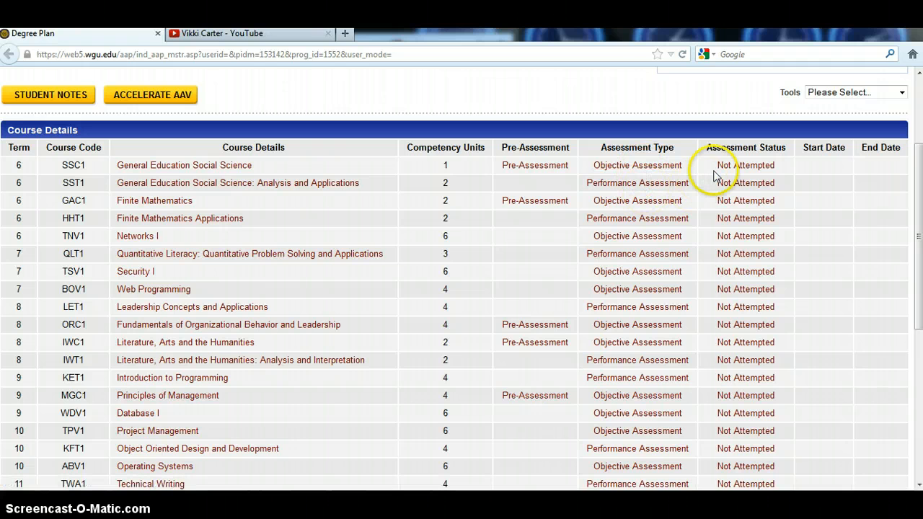
pyautogui.moveTo(626, 171)
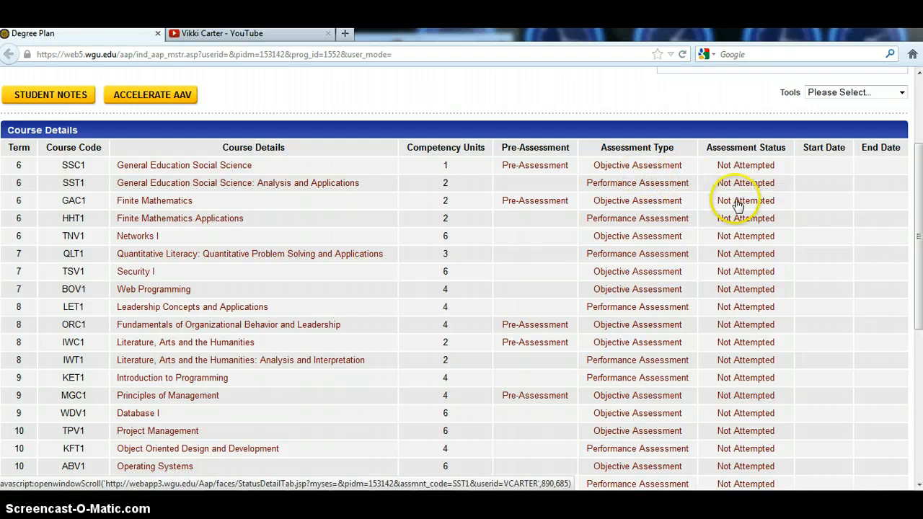
pyautogui.scroll(-3)
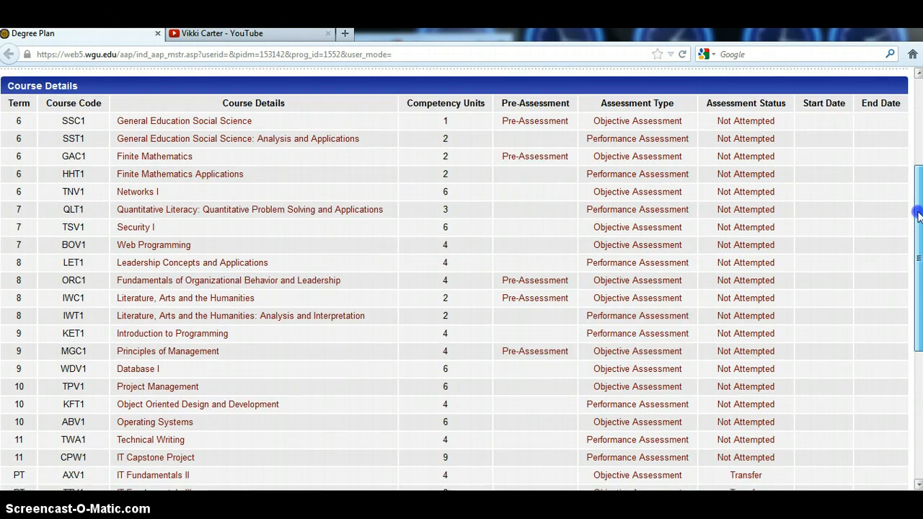
pyautogui.scroll(-3)
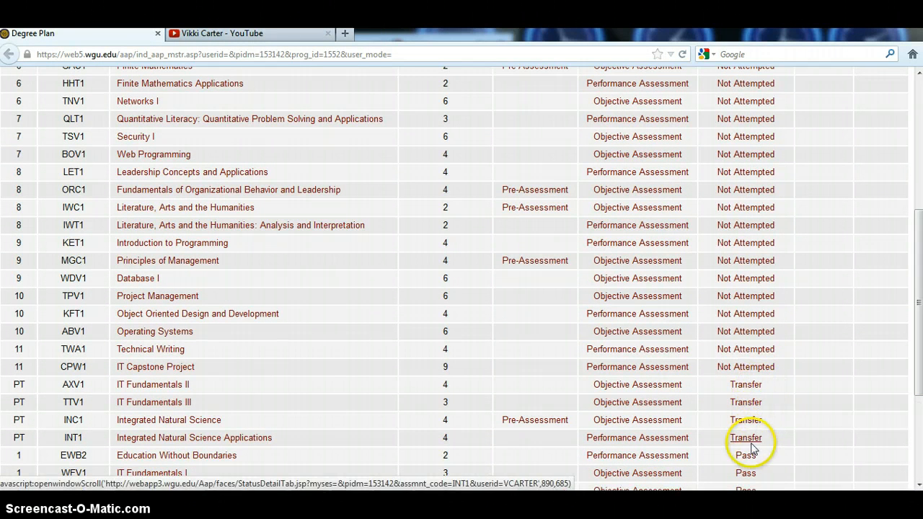
pyautogui.moveTo(745, 456)
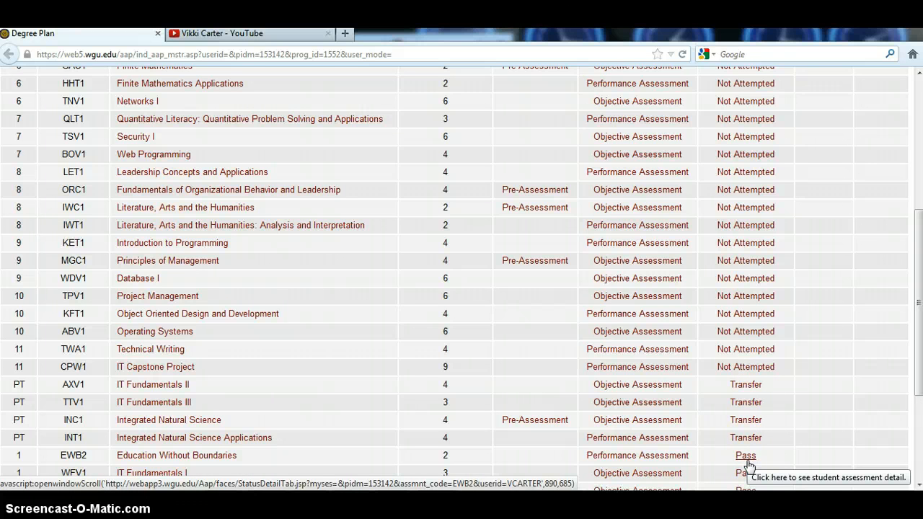
pyautogui.scroll(3)
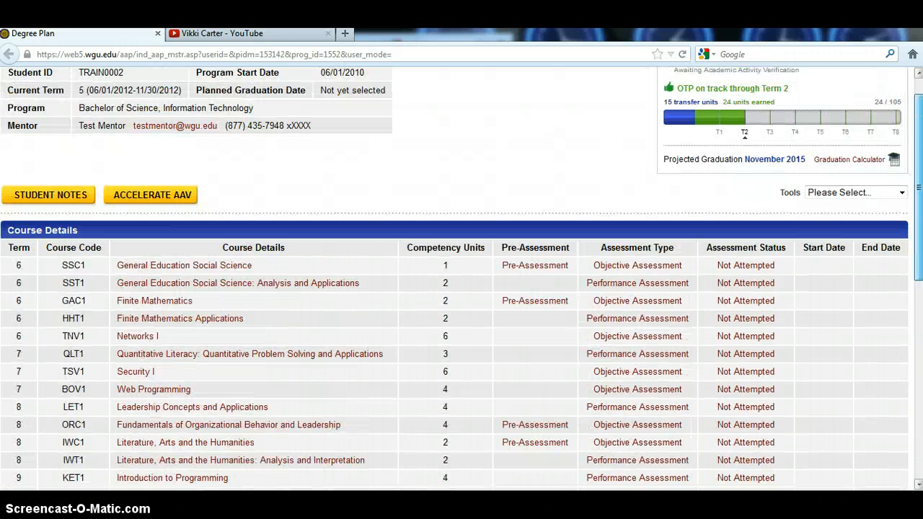
pyautogui.scroll(-3)
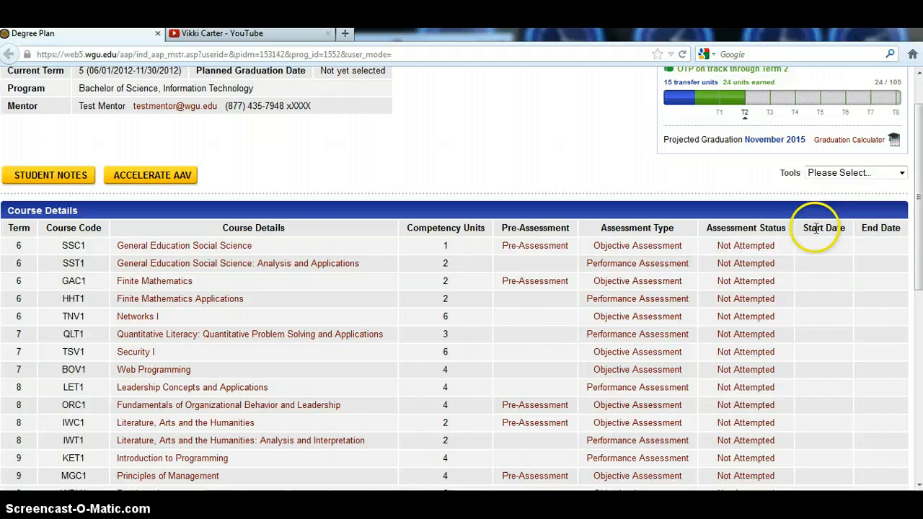
pyautogui.moveTo(854, 253)
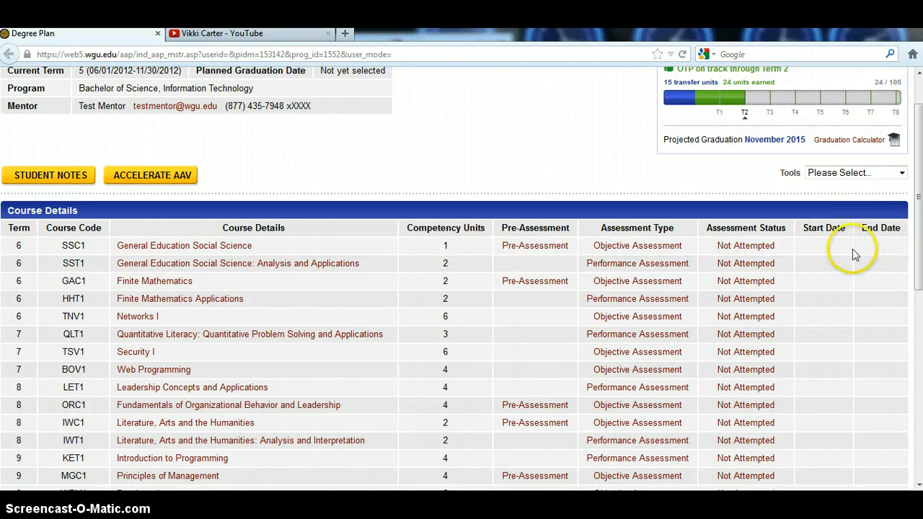
pyautogui.moveTo(823, 280)
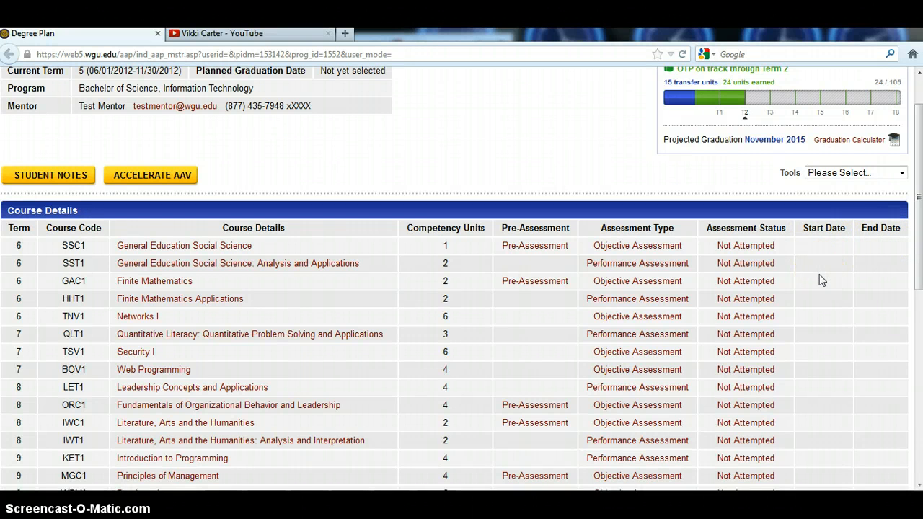